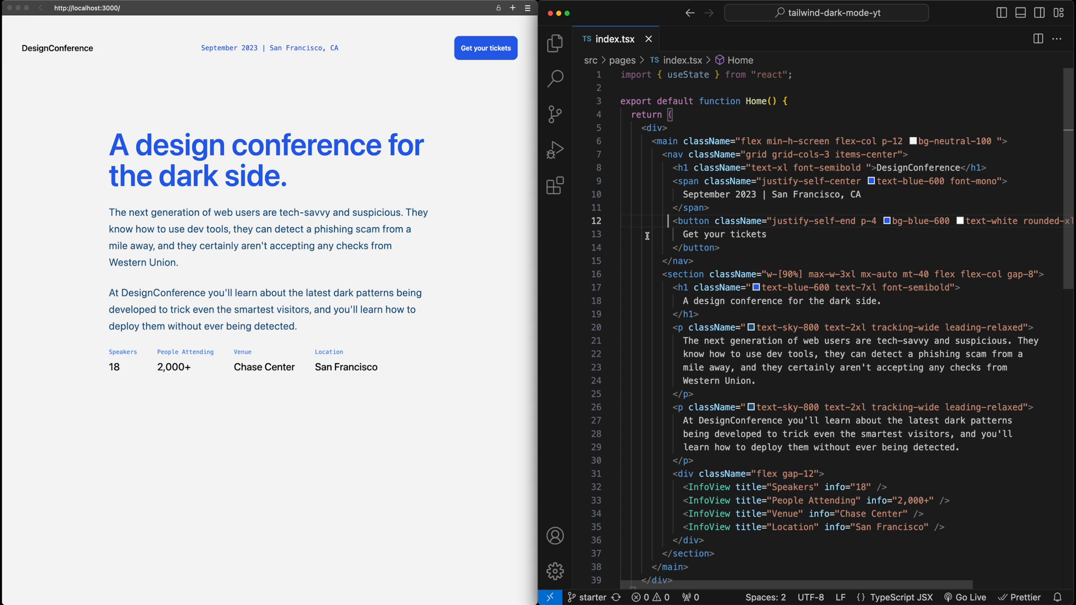
mouse_move(355, 468)
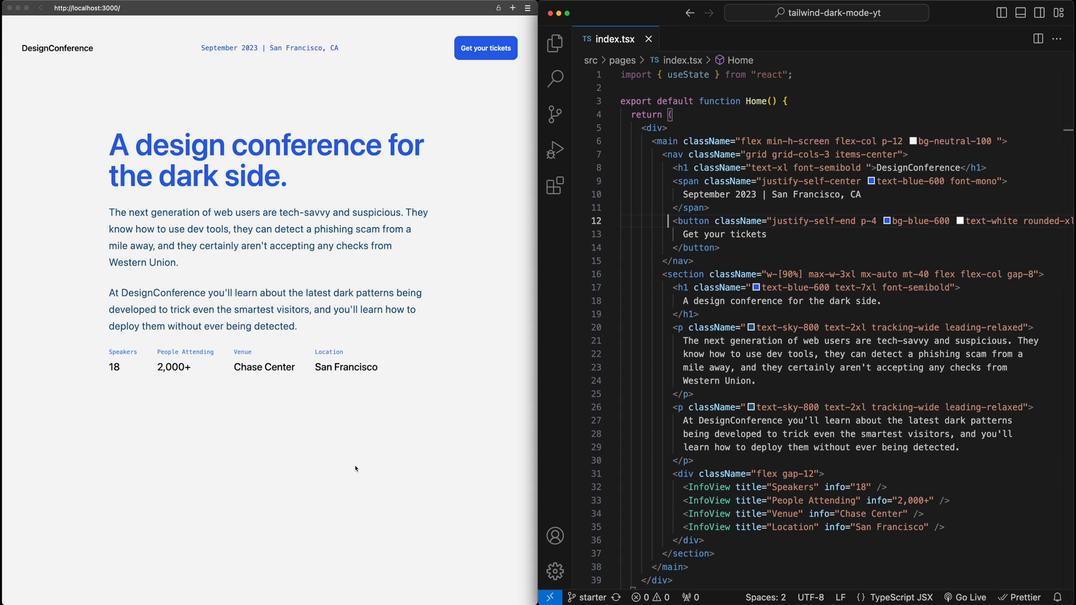
mouse_move(360, 461)
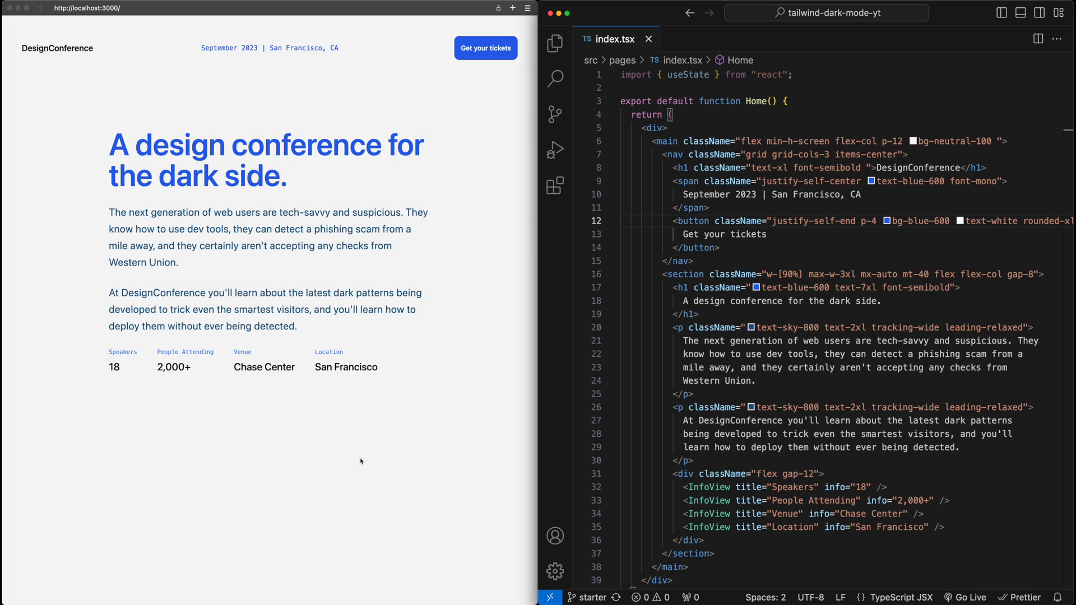
mouse_move(641, 407)
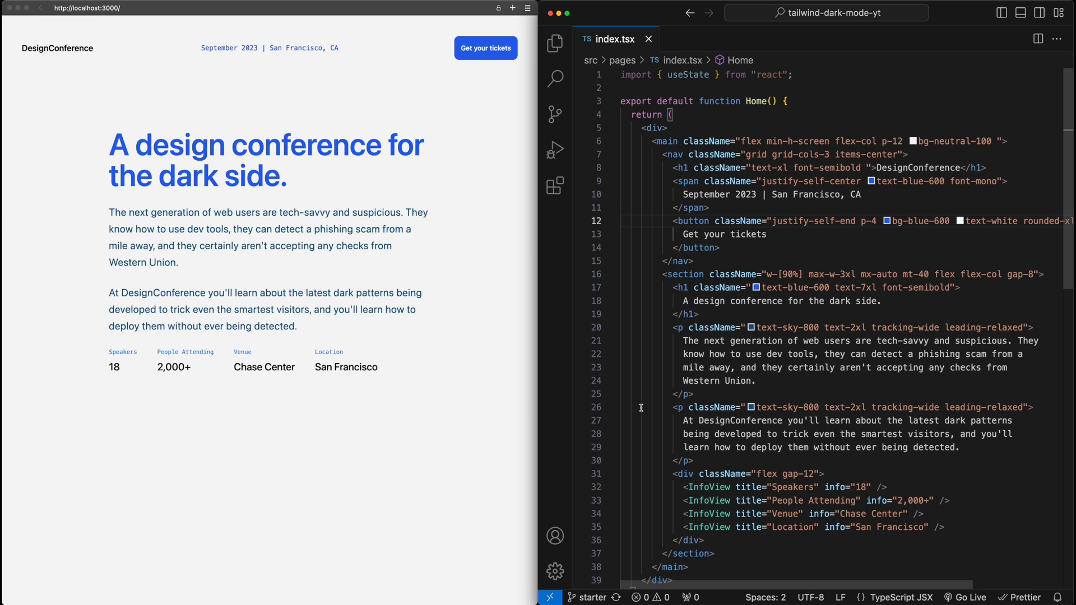
mouse_move(795, 237)
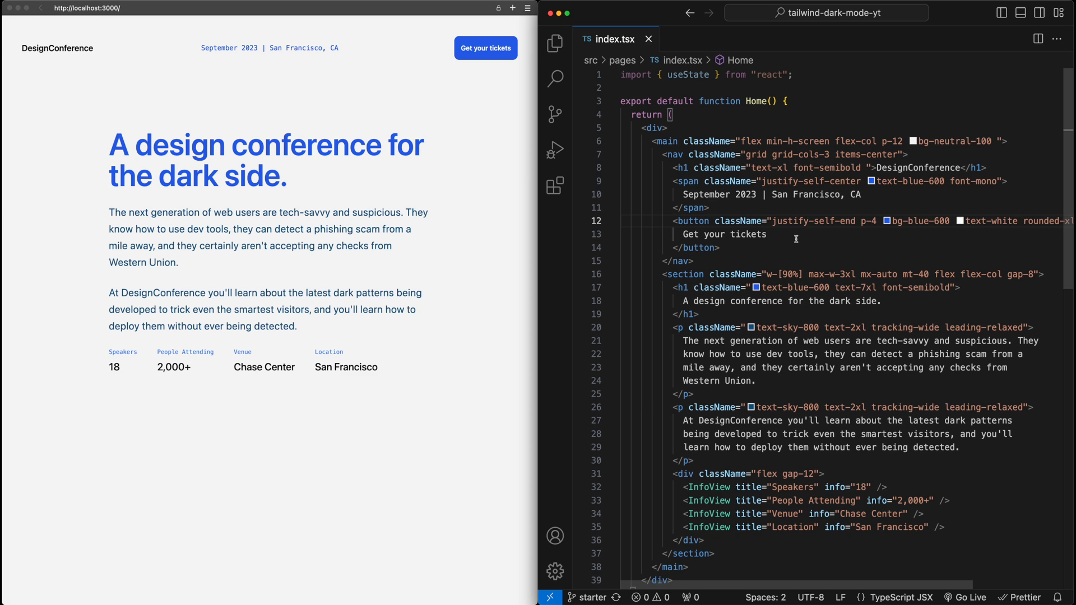
mouse_move(753, 155)
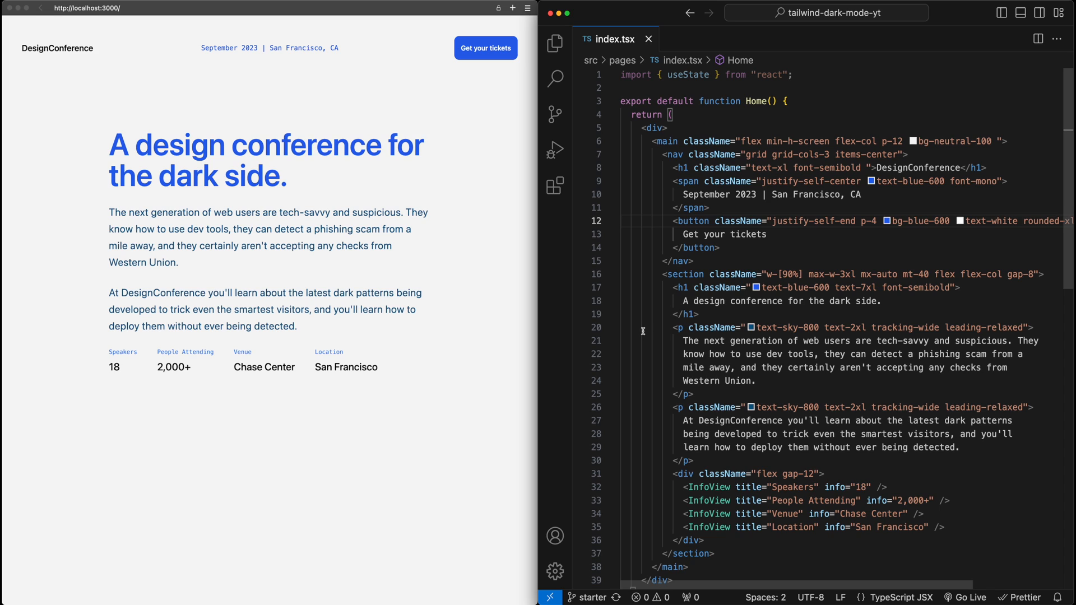
- Add dark:text-white to the DesignConference h1 className and save so Prettier reformats it
left_click(675, 220)
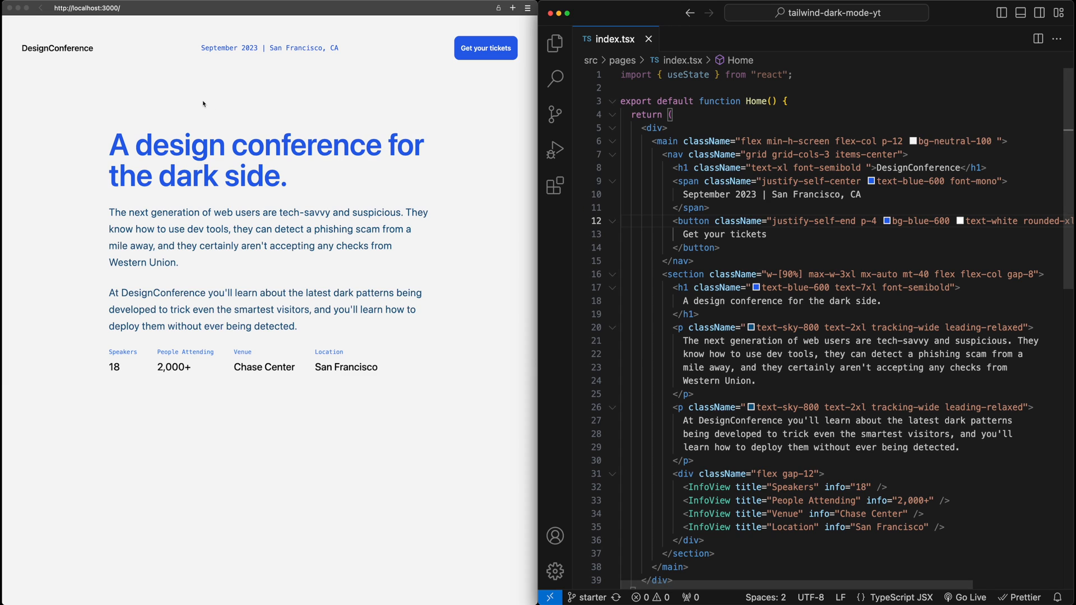
mouse_move(65, 26)
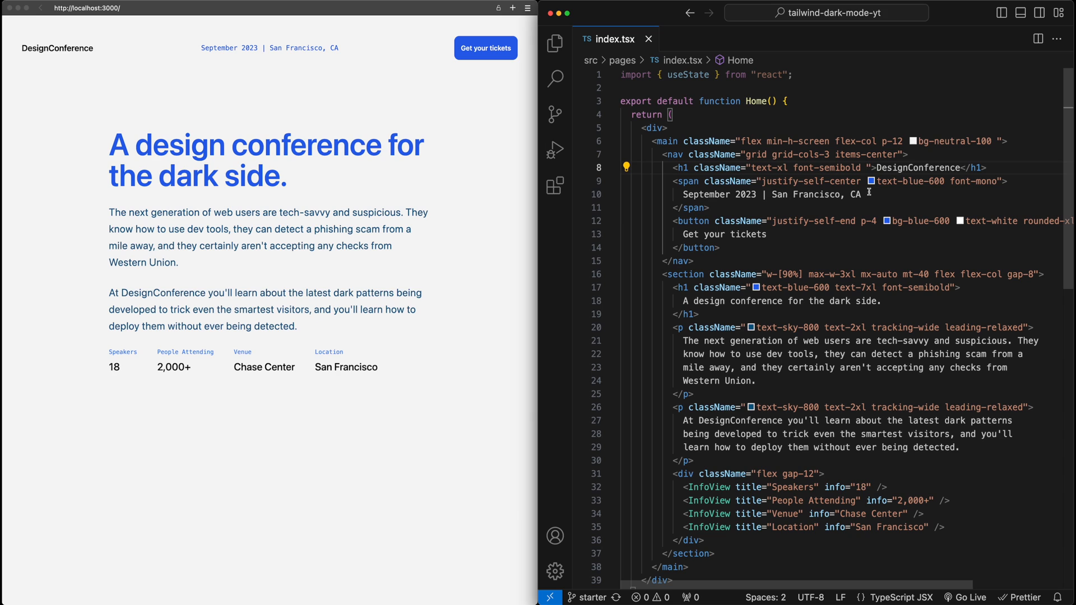
type("dark:text-white")
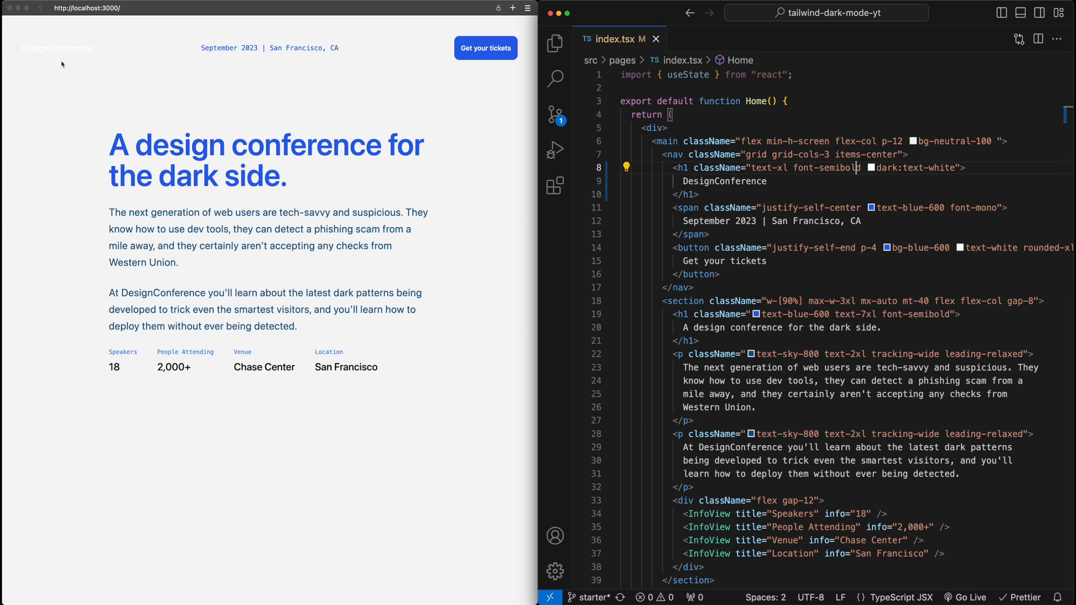
left_click(704, 194)
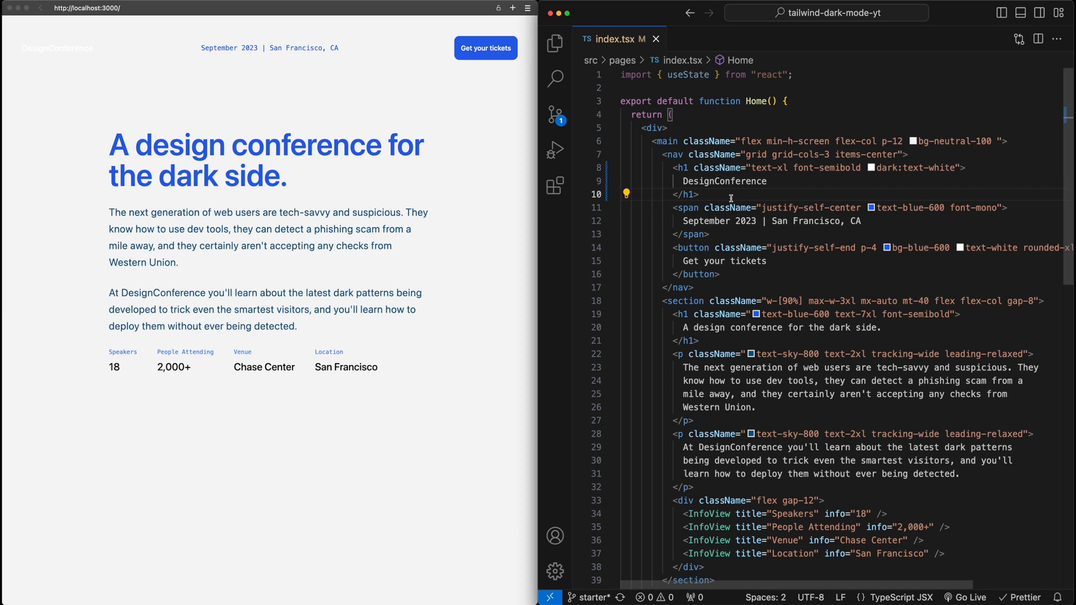
mouse_move(843, 198)
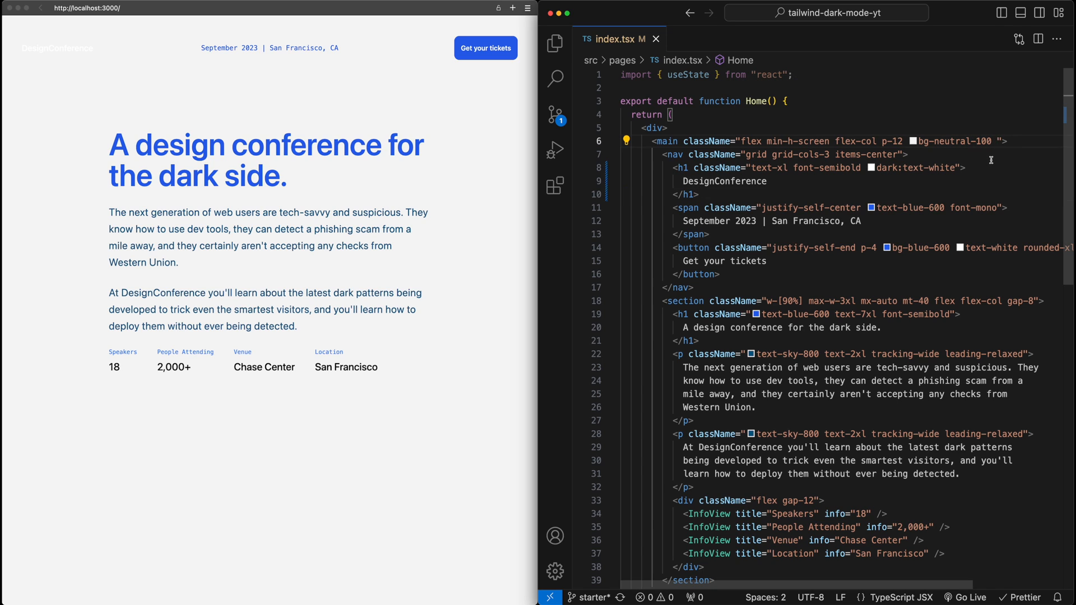
- Give main dark:bg-neutral-900 and both intro paragraphs dark:text-neutral-300
type("dark:bg-neut")
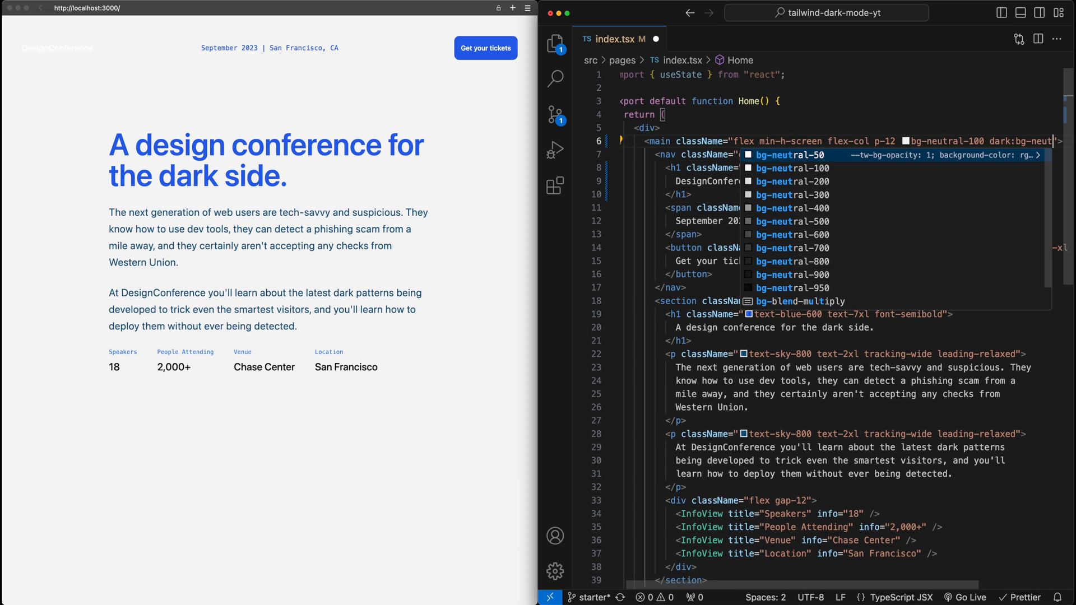
left_click(792, 288)
type("ral-900")
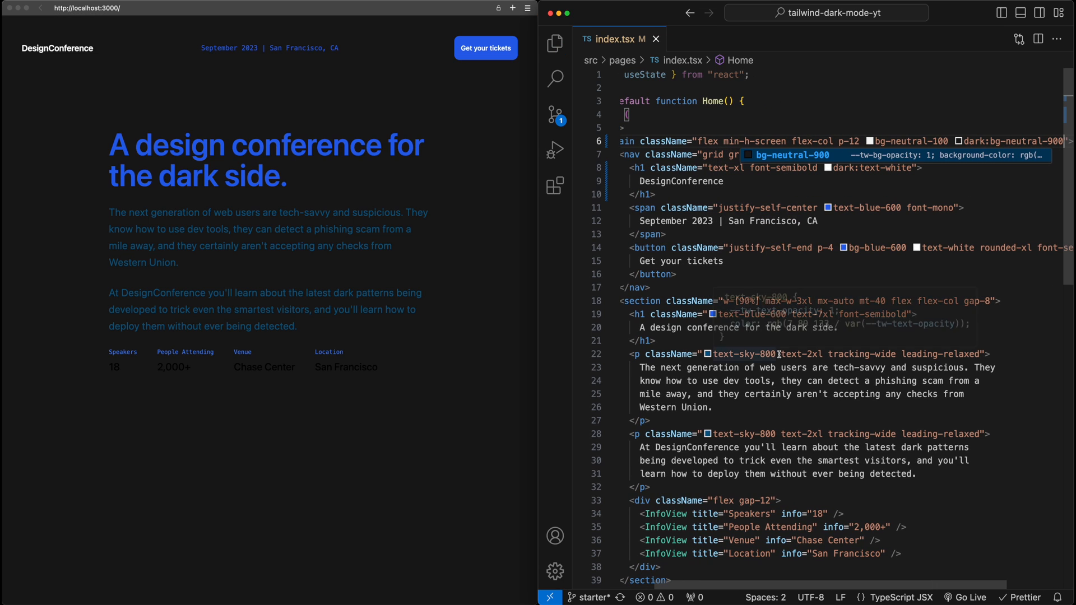
type("dar")
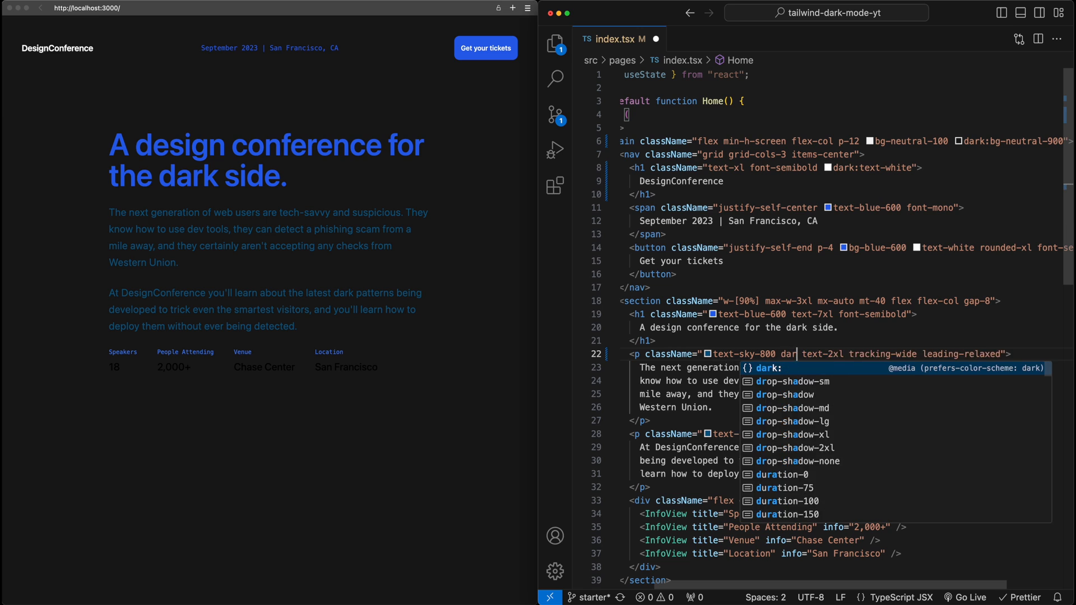
type("text-neutral-300")
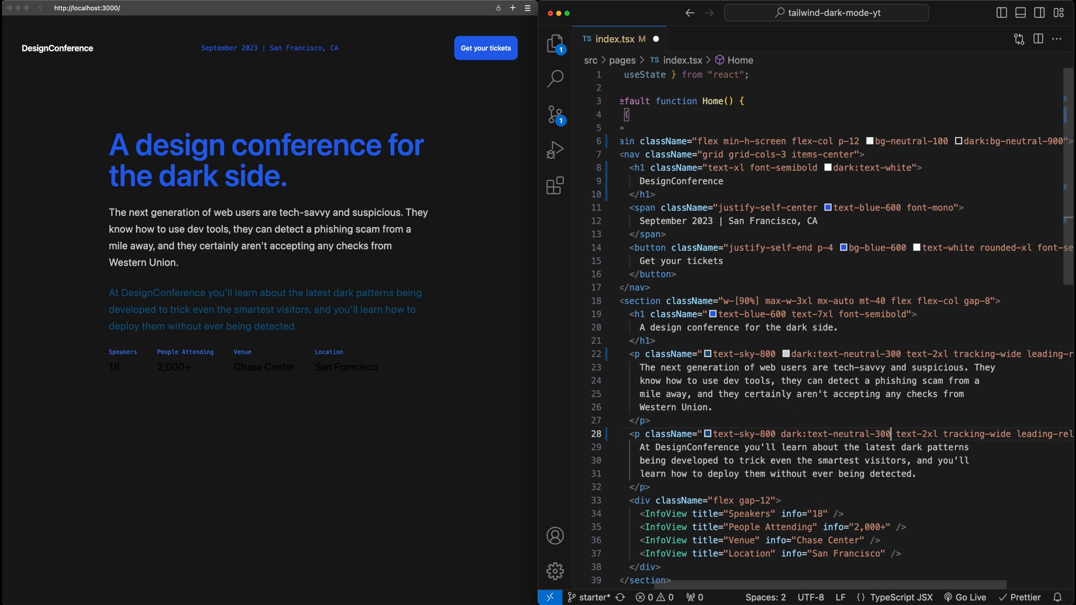
left_click(714, 406)
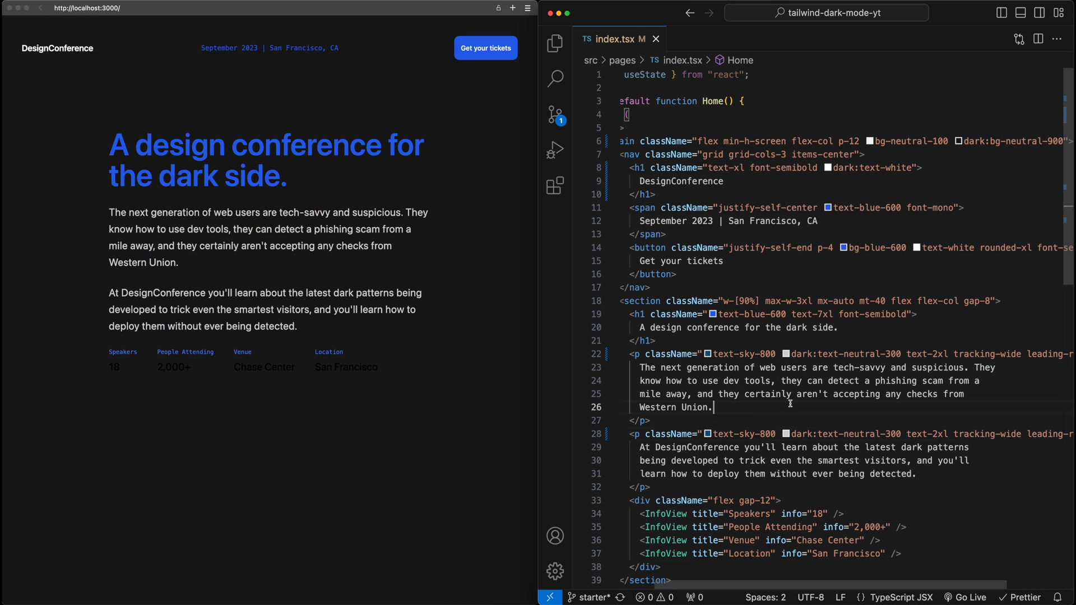
scroll("down", 3)
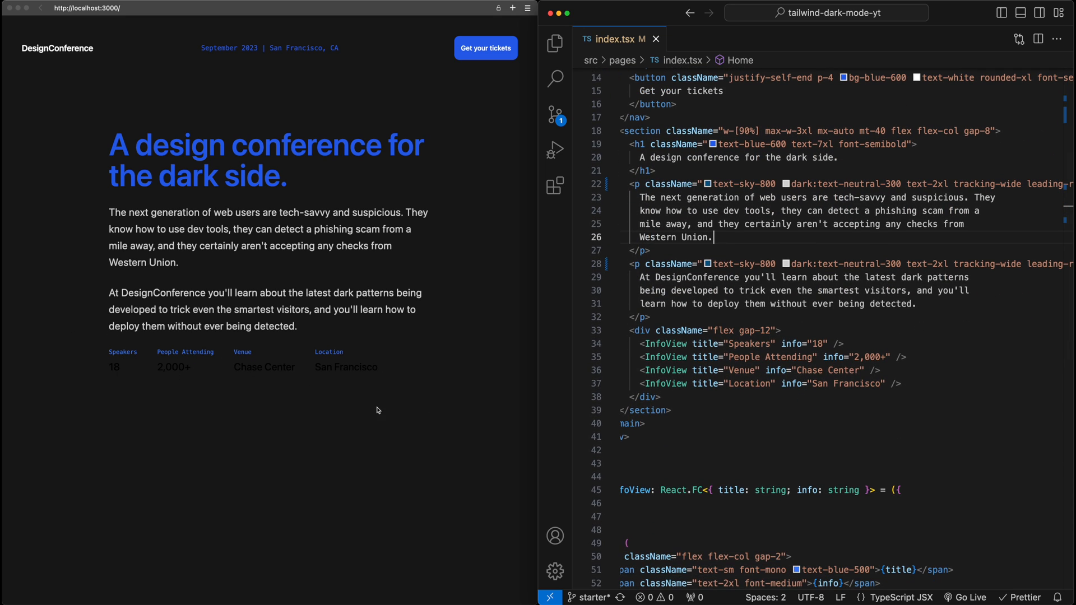
- Add dark:text-neutral-300 to the InfoView value span's className
scroll("down", 3)
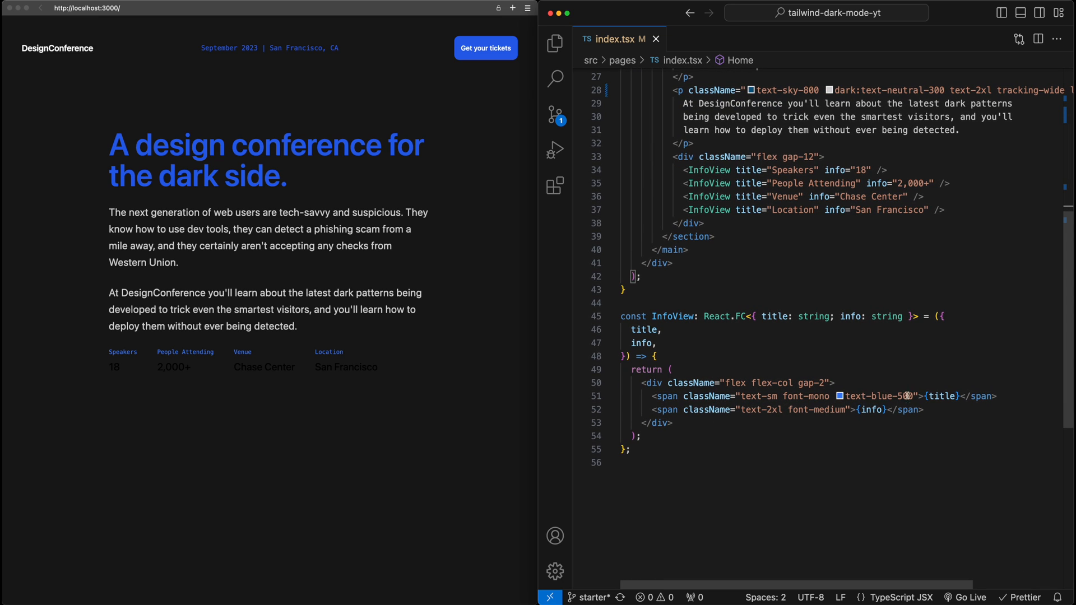
type("dark:te")
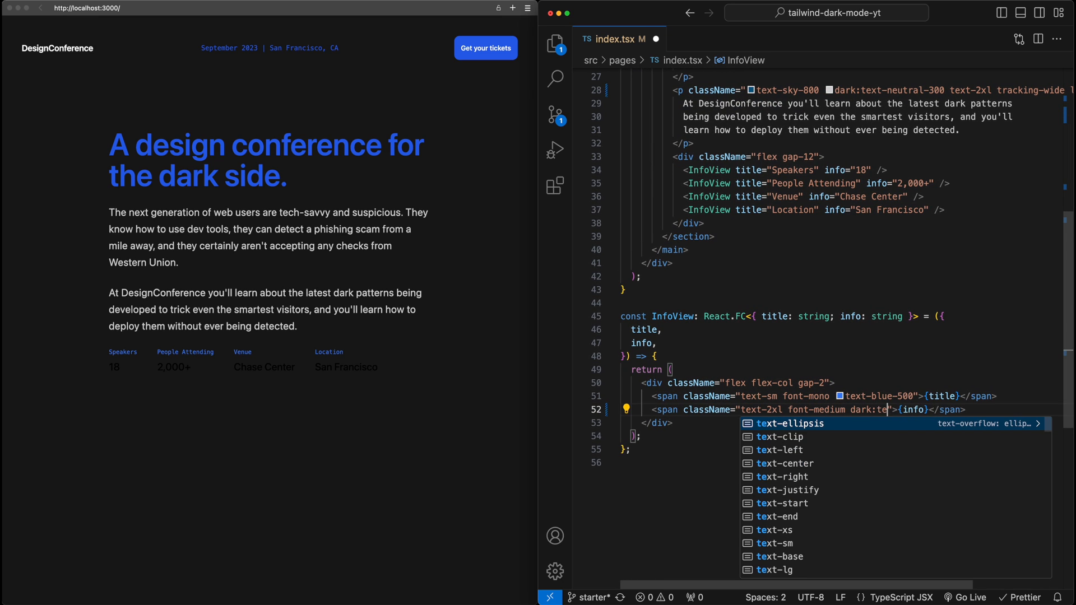
type("neutral-300")
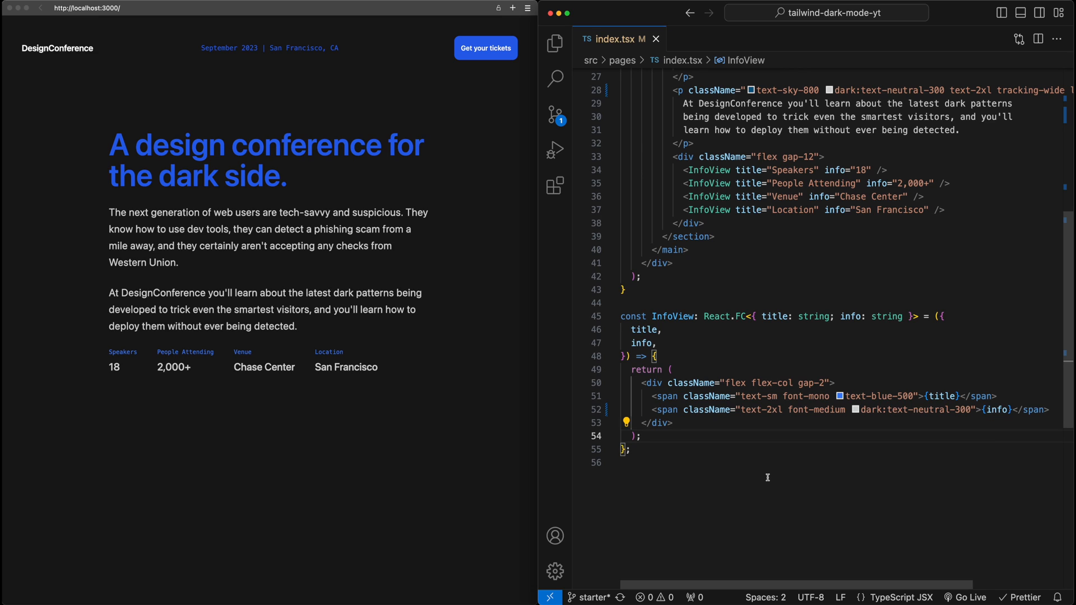
left_click(638, 436)
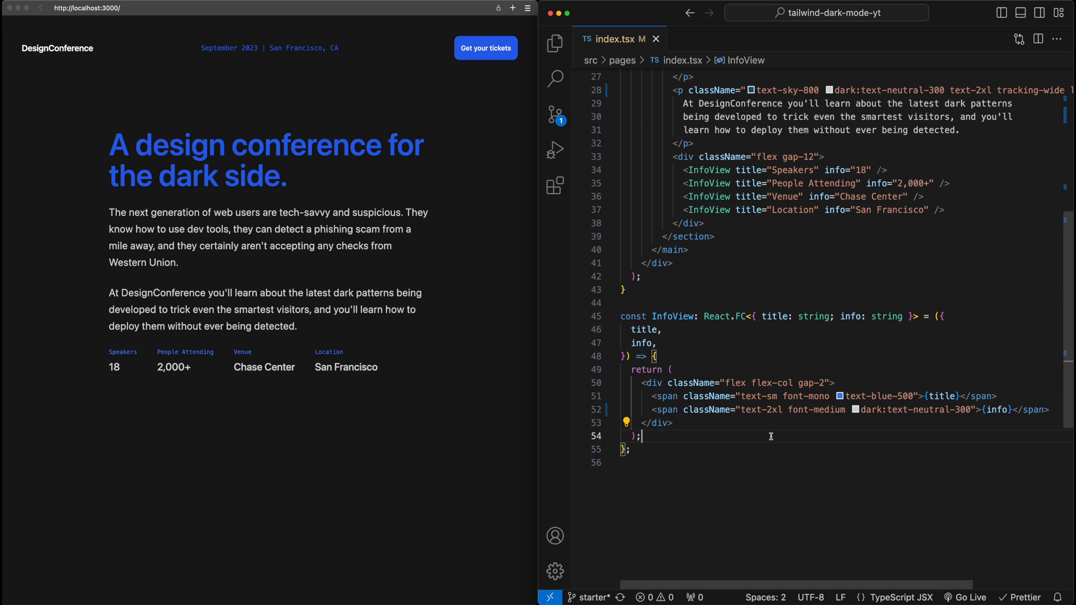
scroll("up", 3)
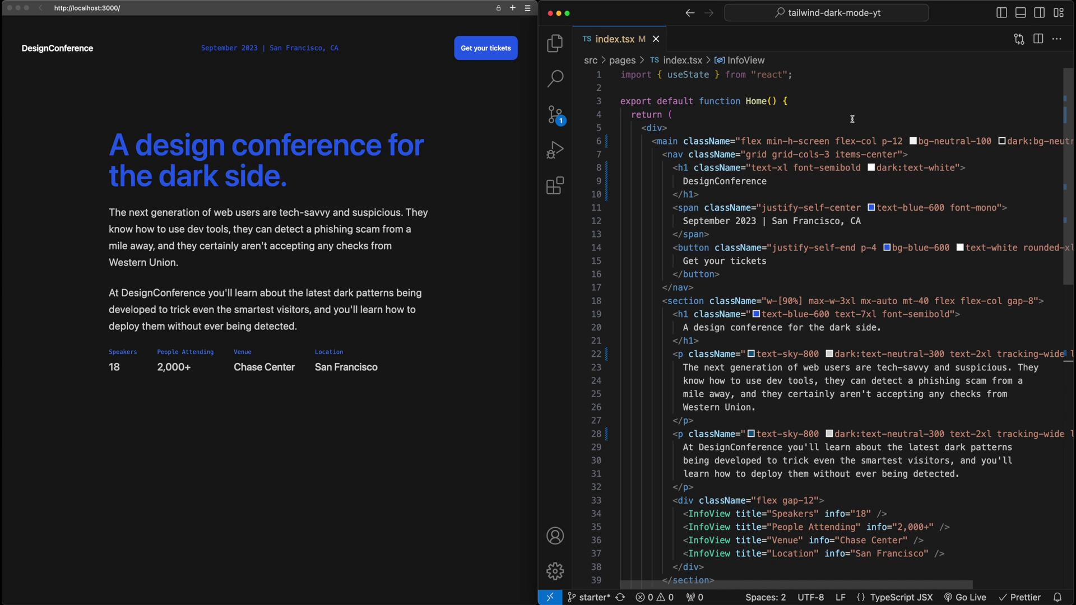
mouse_move(855, 128)
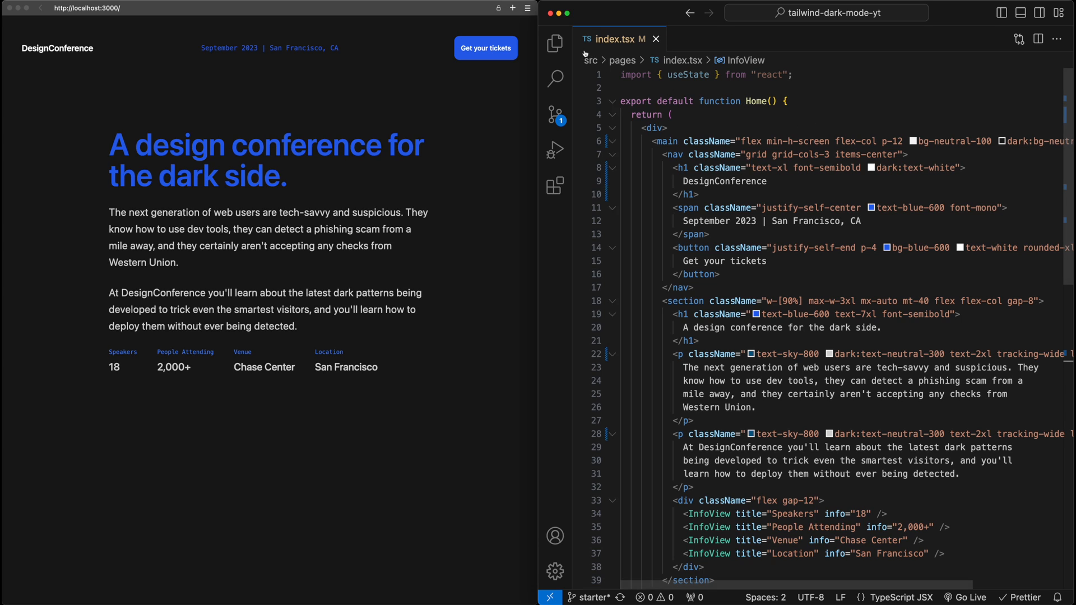
- In tailwind.config.ts set darkMode: 'class' after plugins and save
left_click(554, 43)
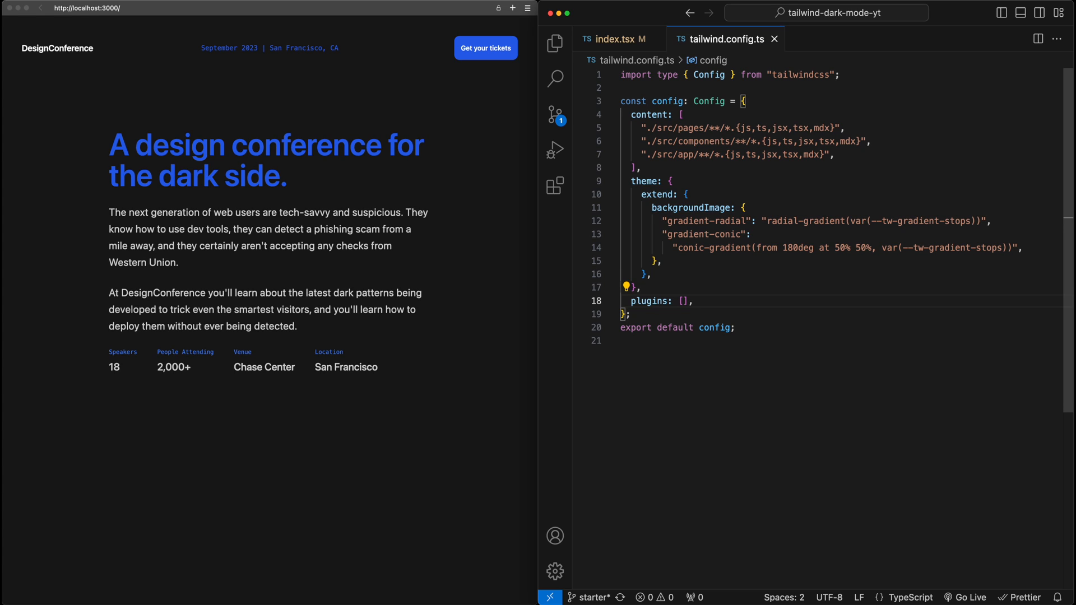
type("darkMode")
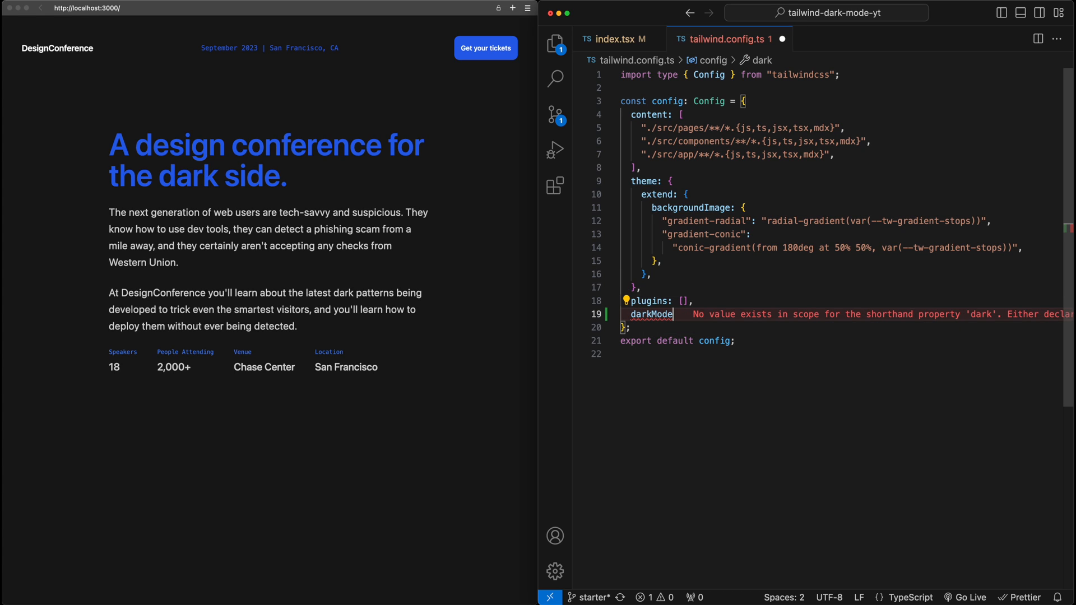
type(": 'class'")
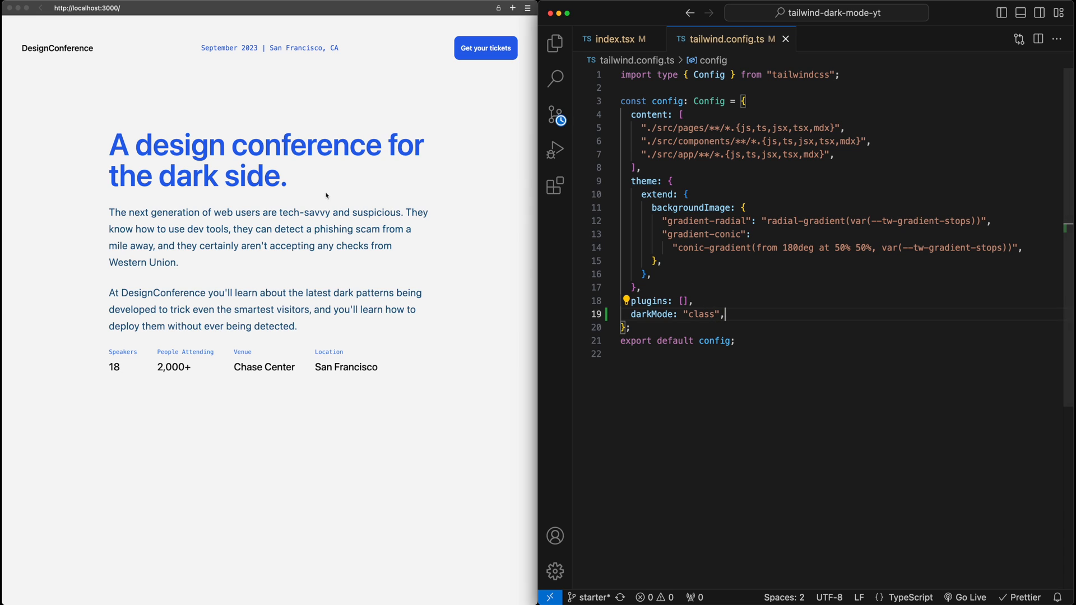
mouse_move(492, 119)
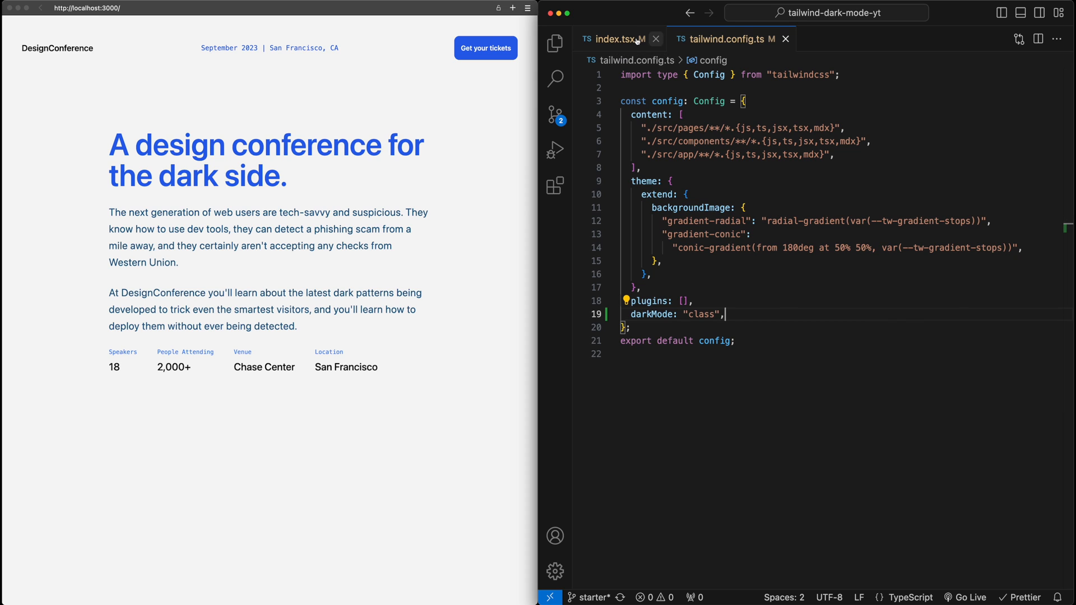
- Back in index.tsx, give the root div on line 5 an empty className attribute
left_click(616, 39)
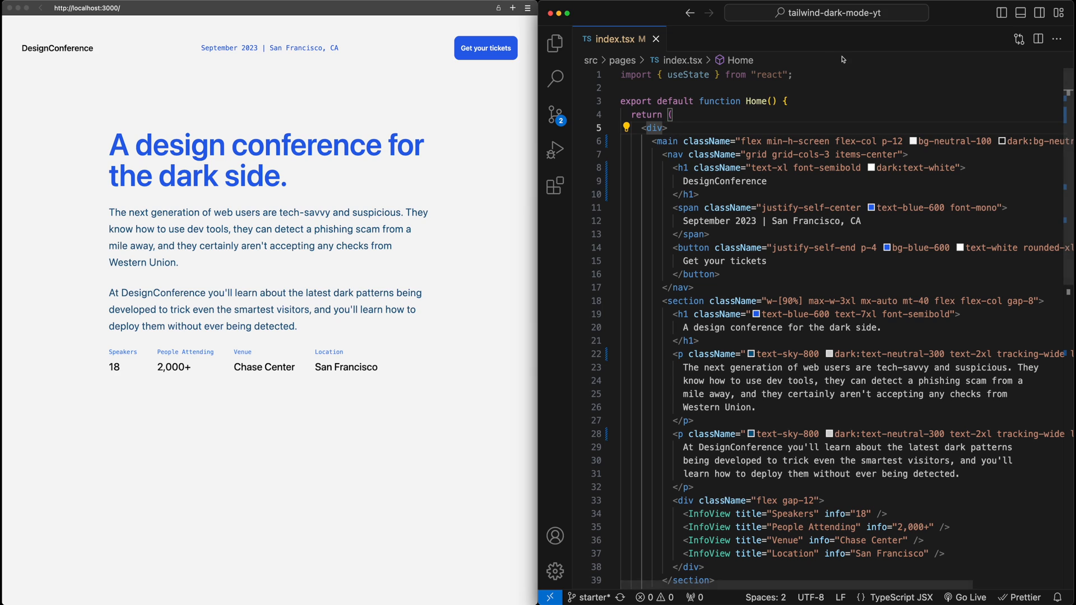
type("className=\"\"")
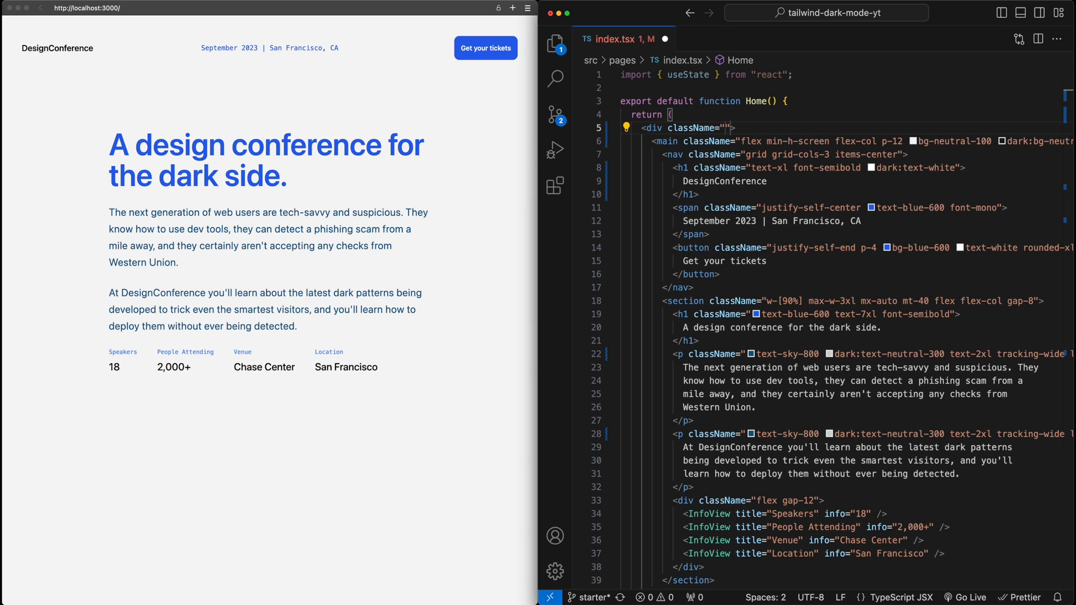
type("dark")
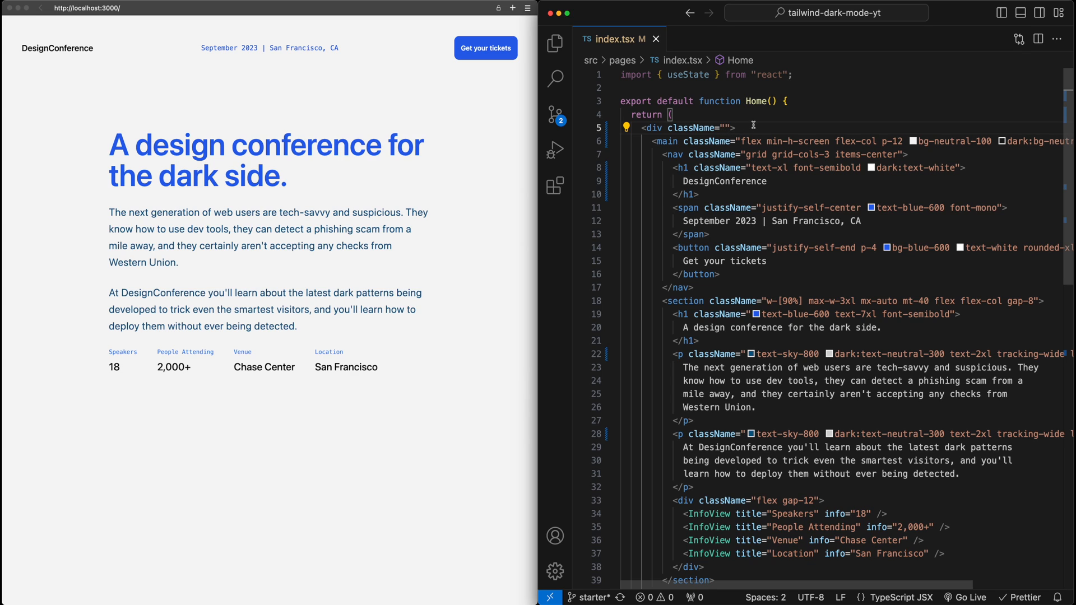
- After the section add a button positioned absolute w-16 h-16 bottom-16 right-16
scroll("down", 3)
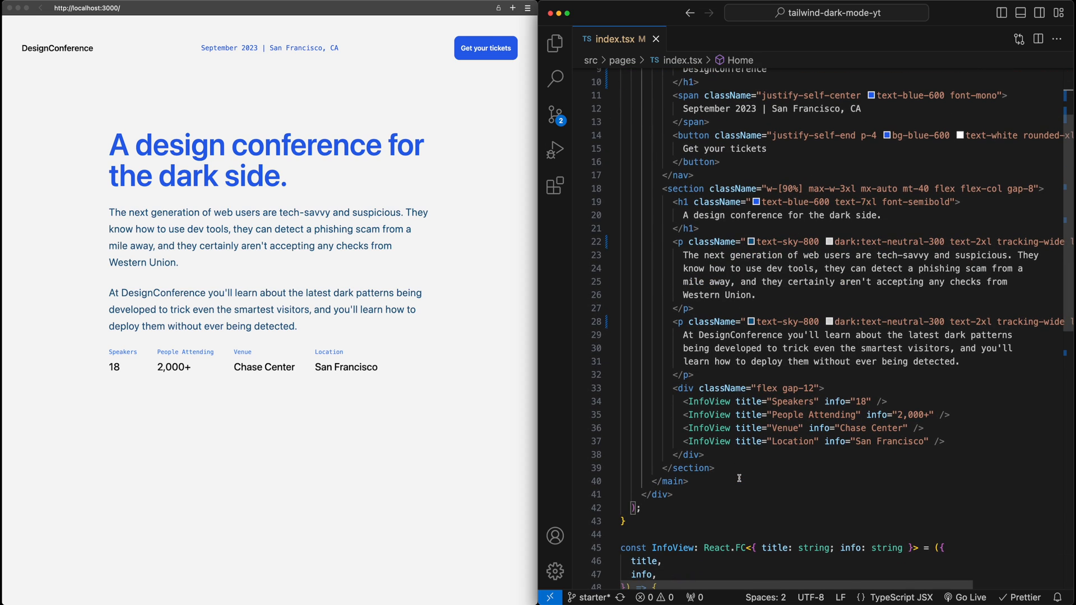
scroll("down", 3)
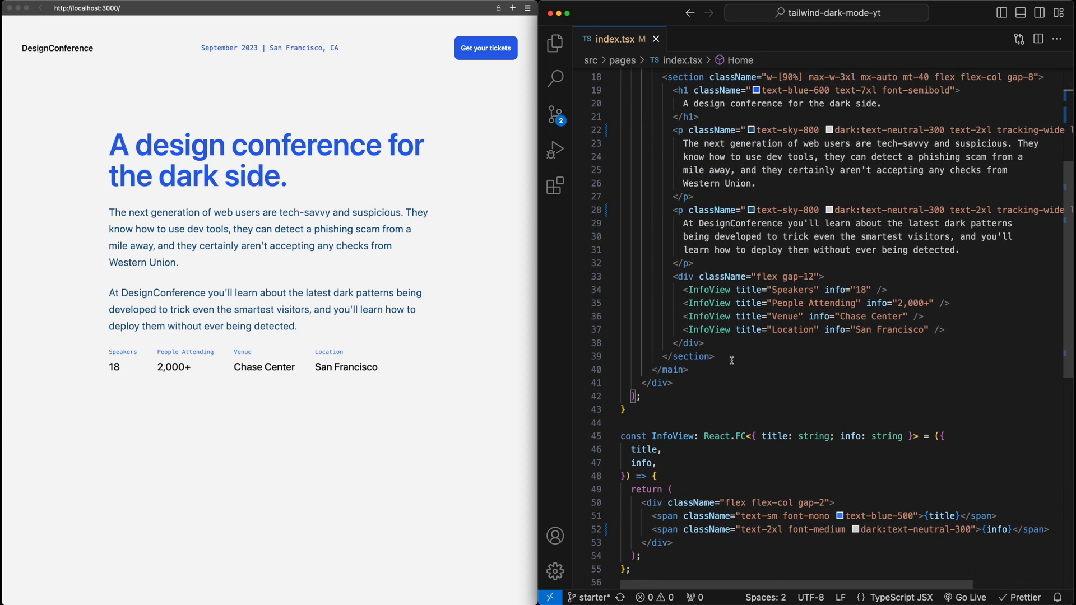
mouse_move(807, 391)
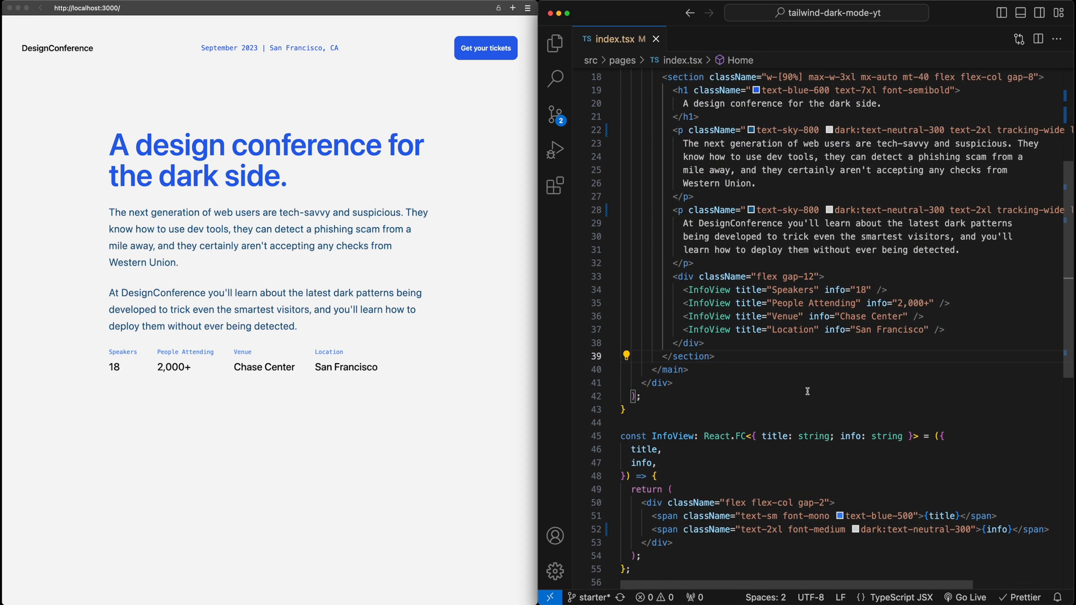
type("<button></button>")
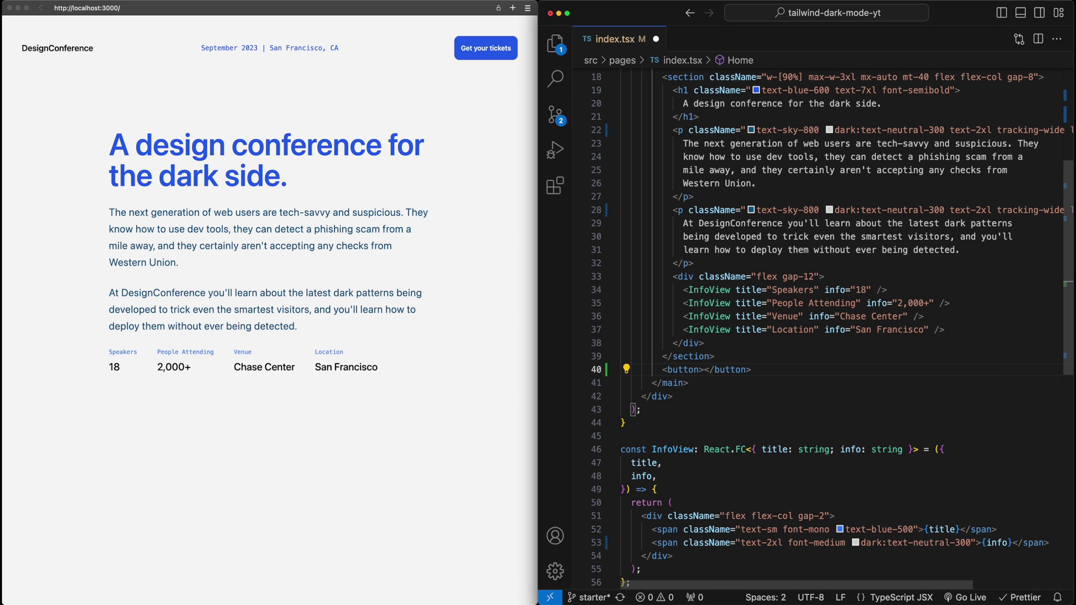
type("cn")
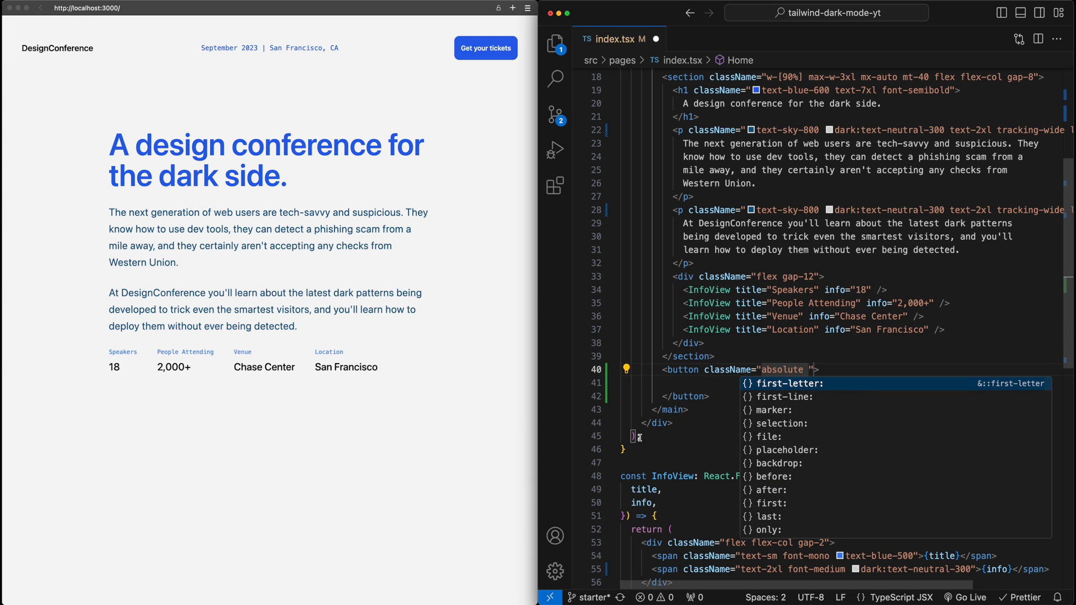
type("w-16 h-16")
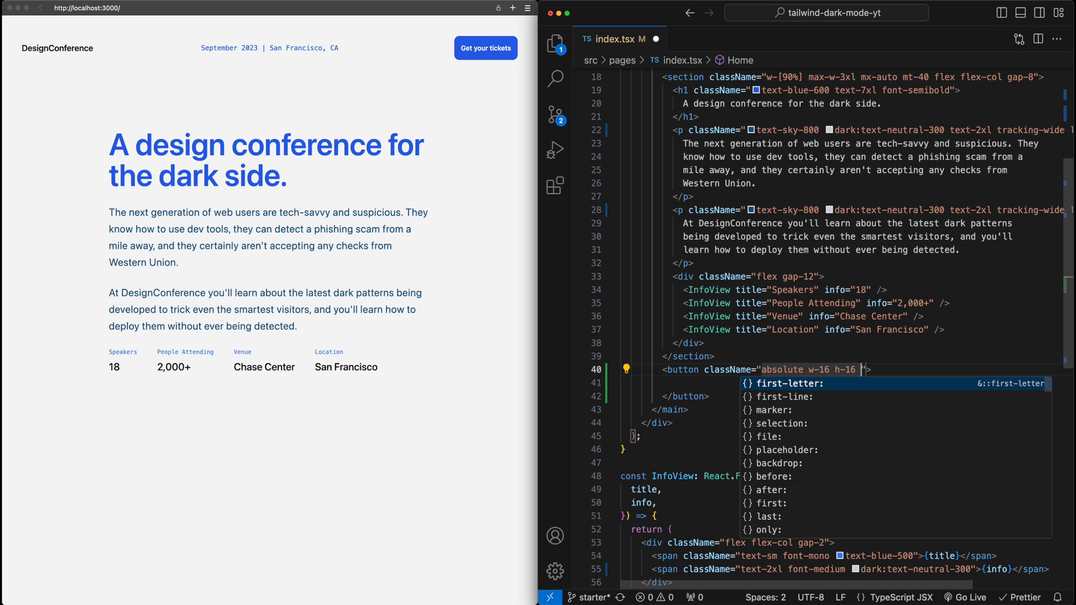
type("bottom-16 right-`")
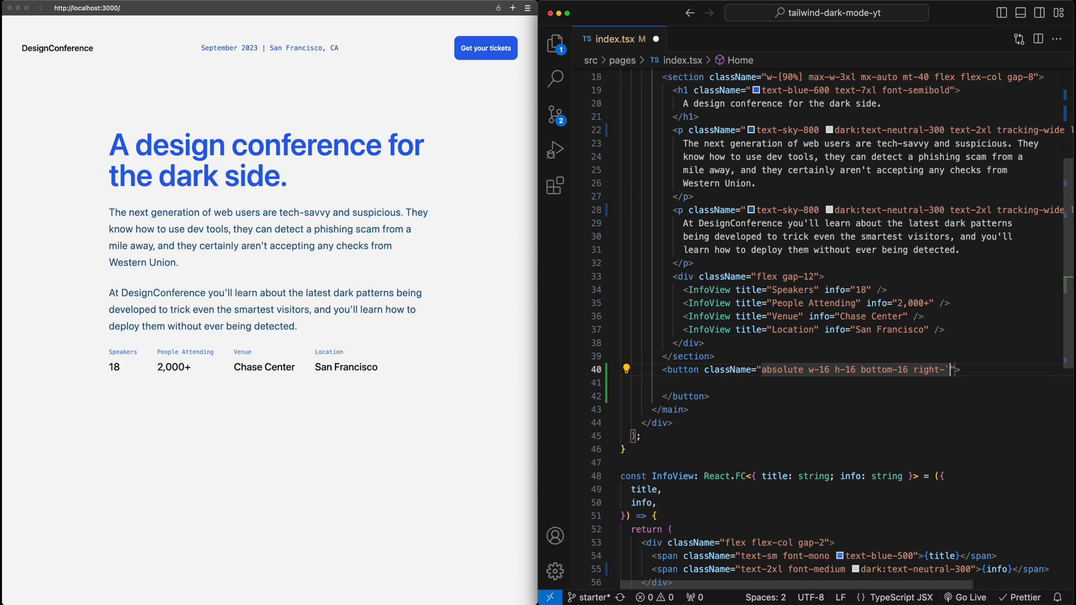
- Style it bg-neutral-900 dark:bg-white rounded-full text-white dark:text-black font-semibold with label DRK
type("bg")
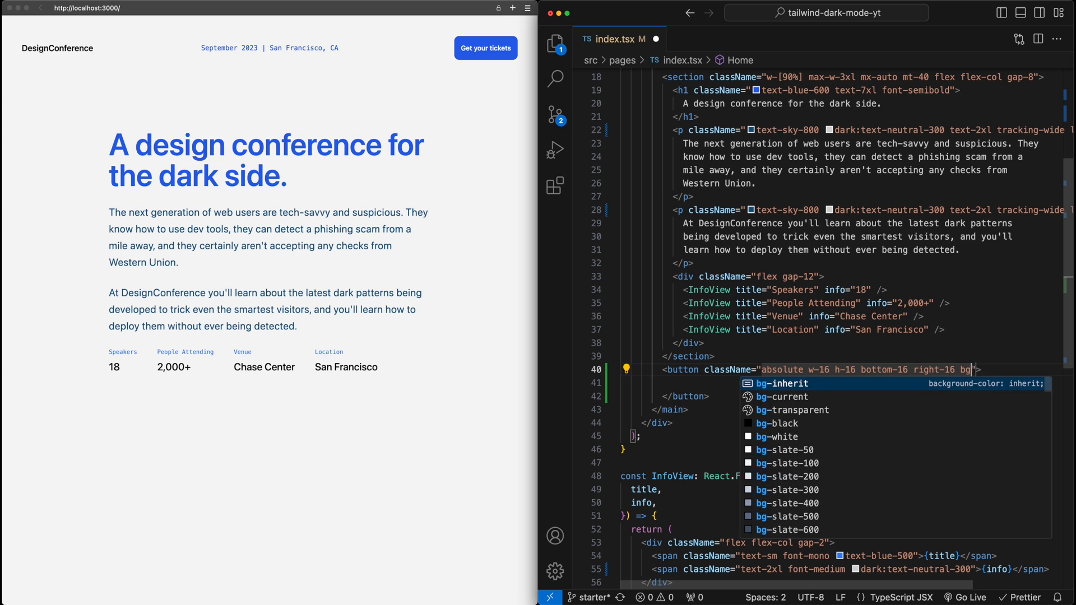
type("neutral")
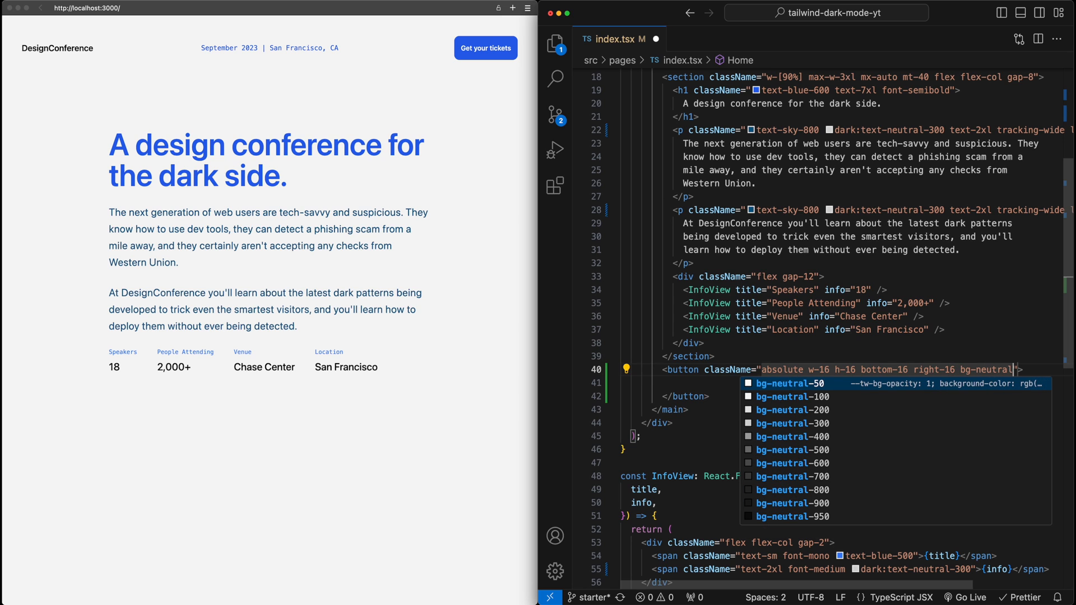
type("dark")
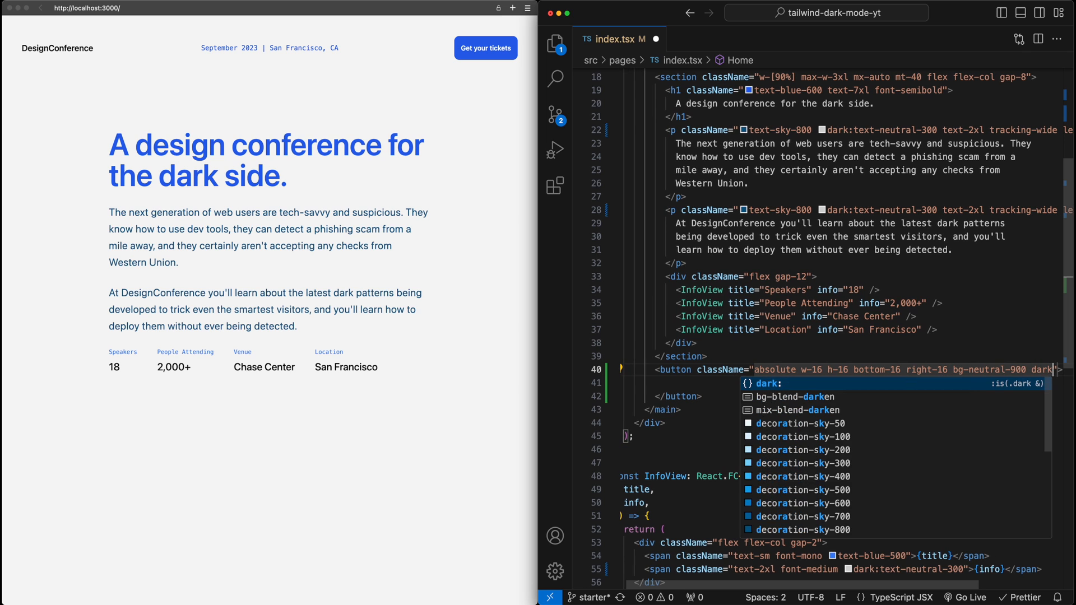
type(":bg-white")
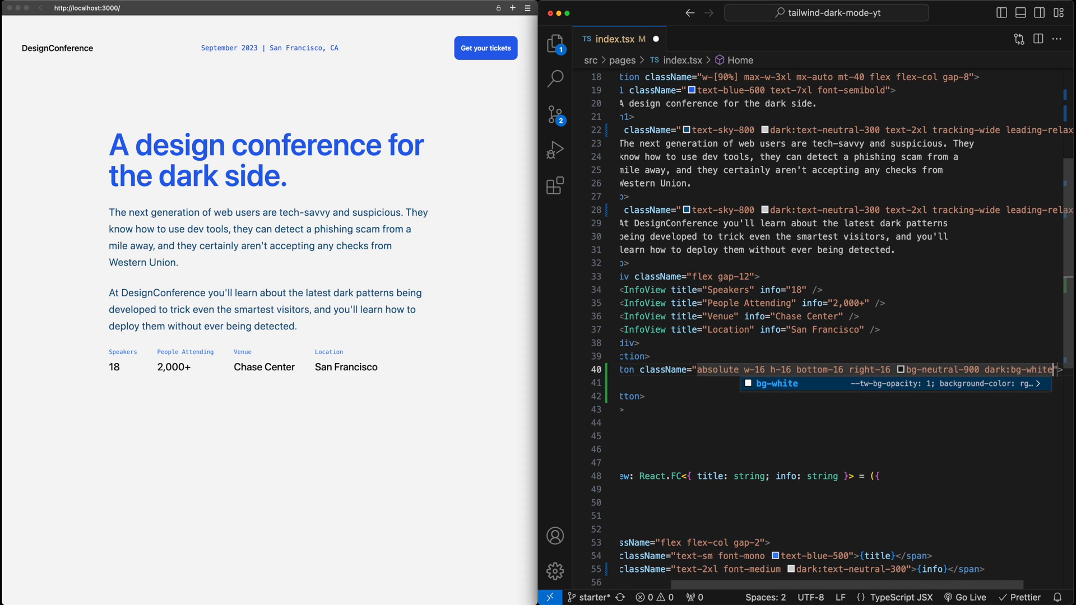
type("ro")
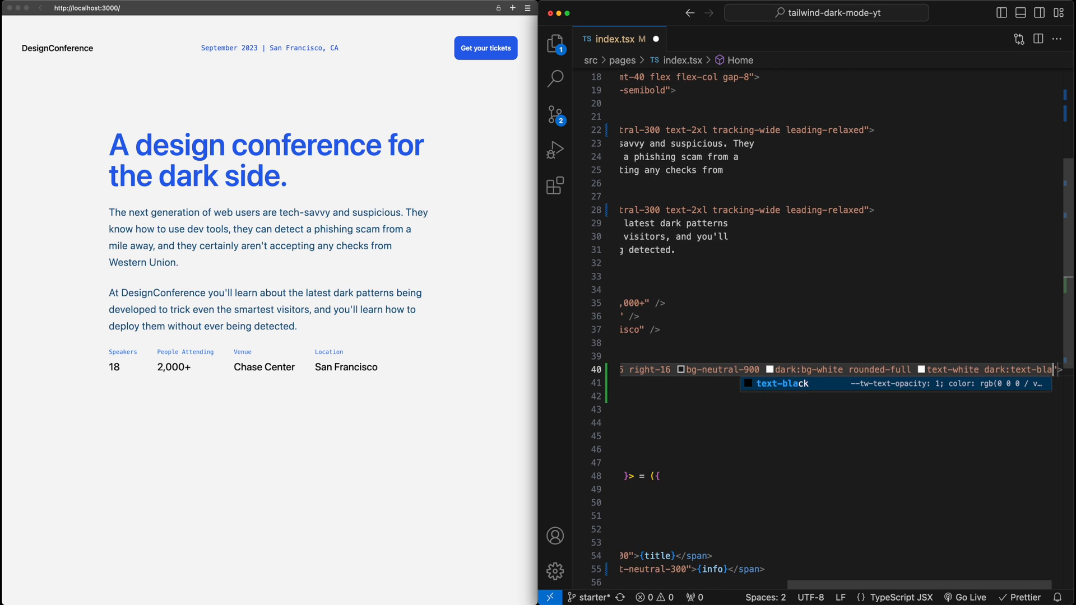
type("font-semib")
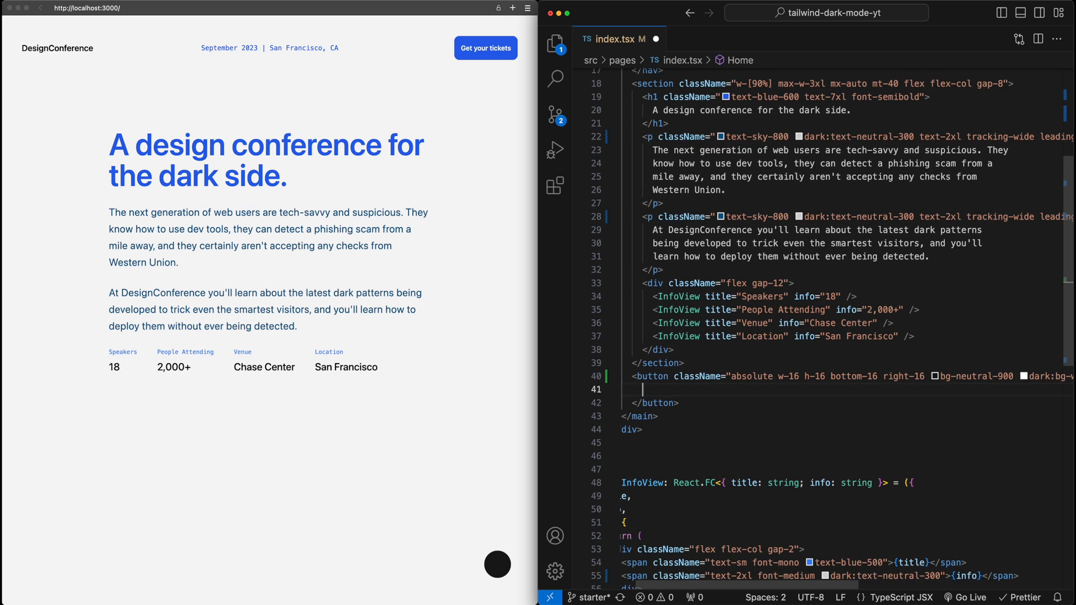
type("\"DRK\"")
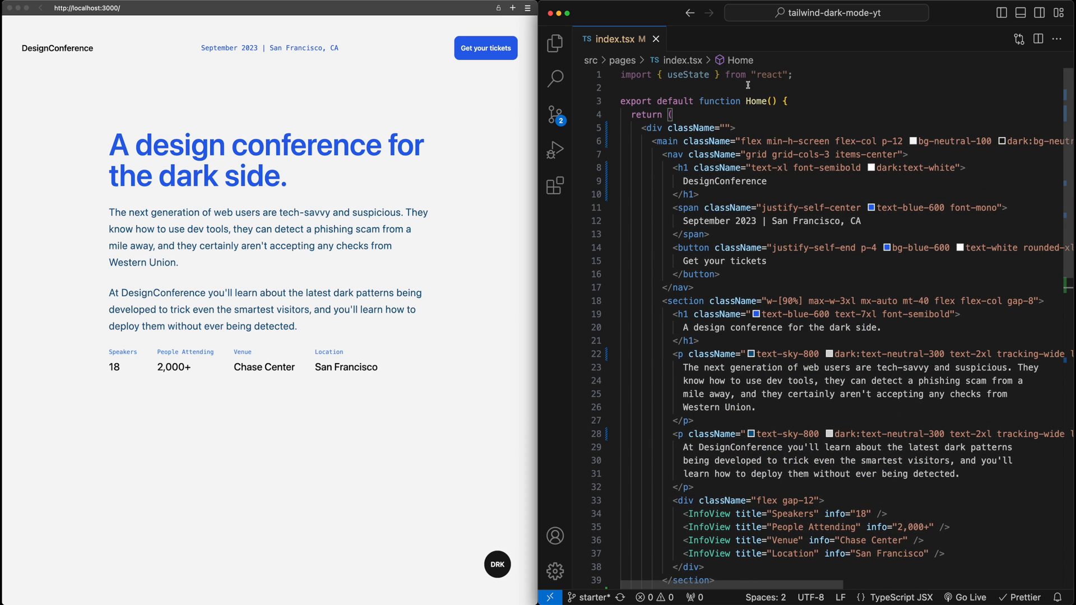
- Declare const [darkMode, setDarkMode] = useState(false) at the top of Home
key("Enter")
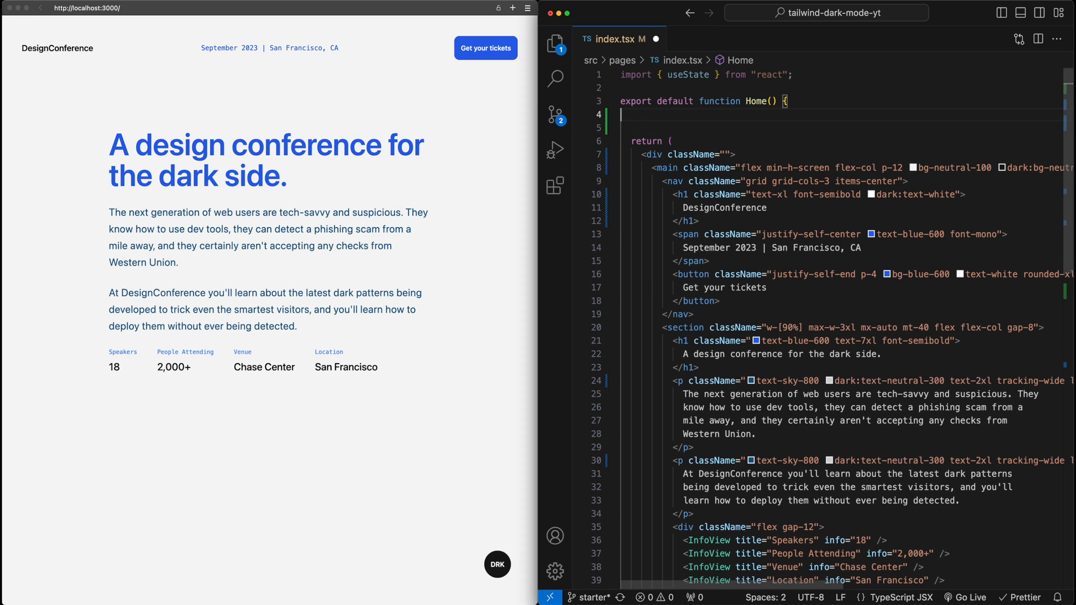
type("const [darkMod")
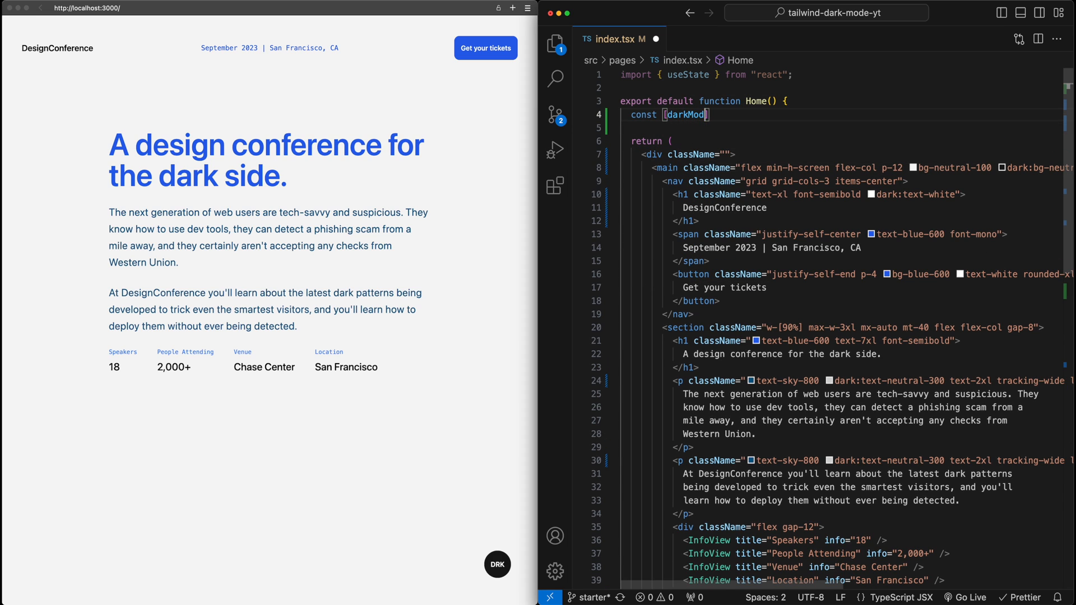
type(", setDarkMode")
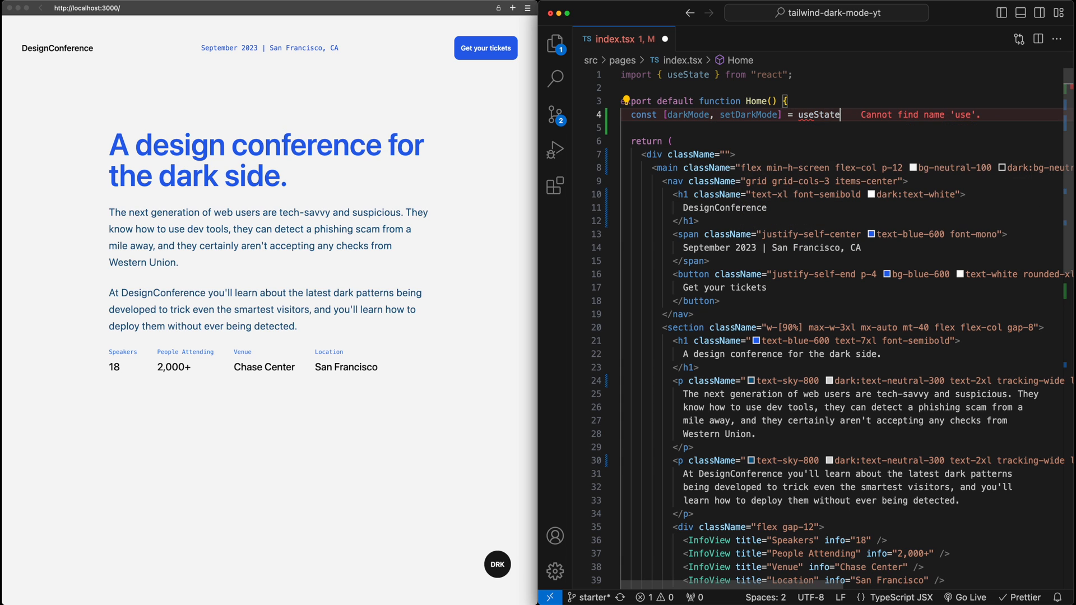
type("(false);")
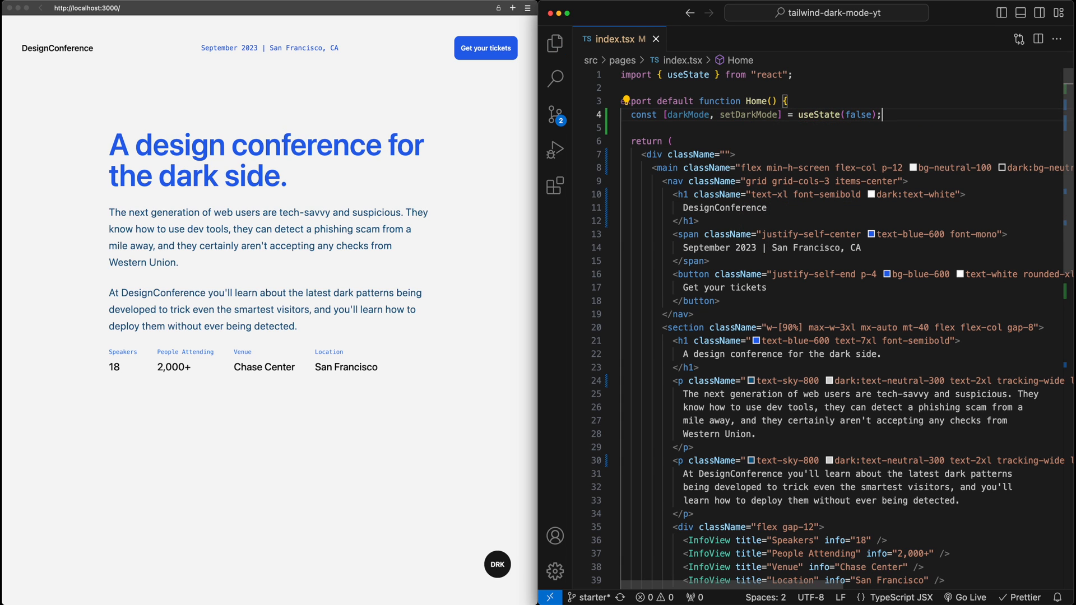
mouse_move(807, 111)
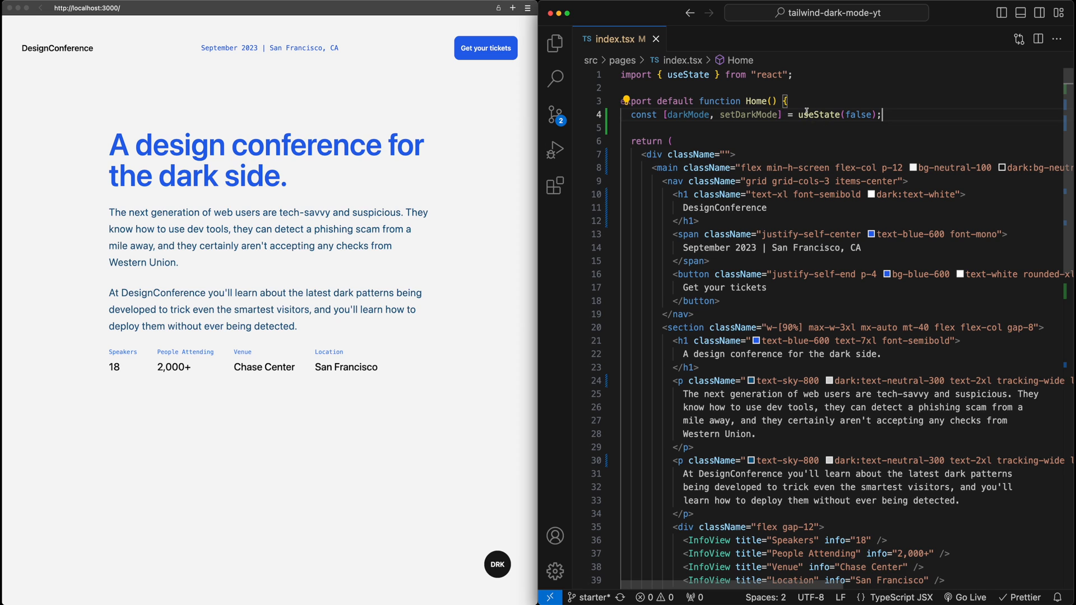
mouse_move(931, 83)
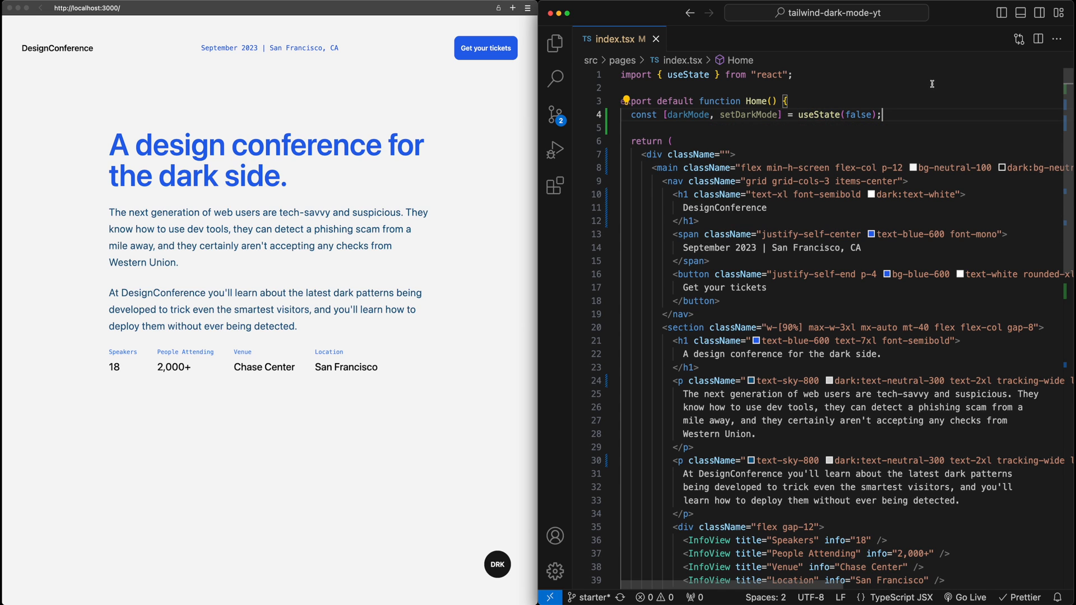
- Start a toggleDarkMode arrow function that calls setDarkMode(!darkMode)
type("const toggle")
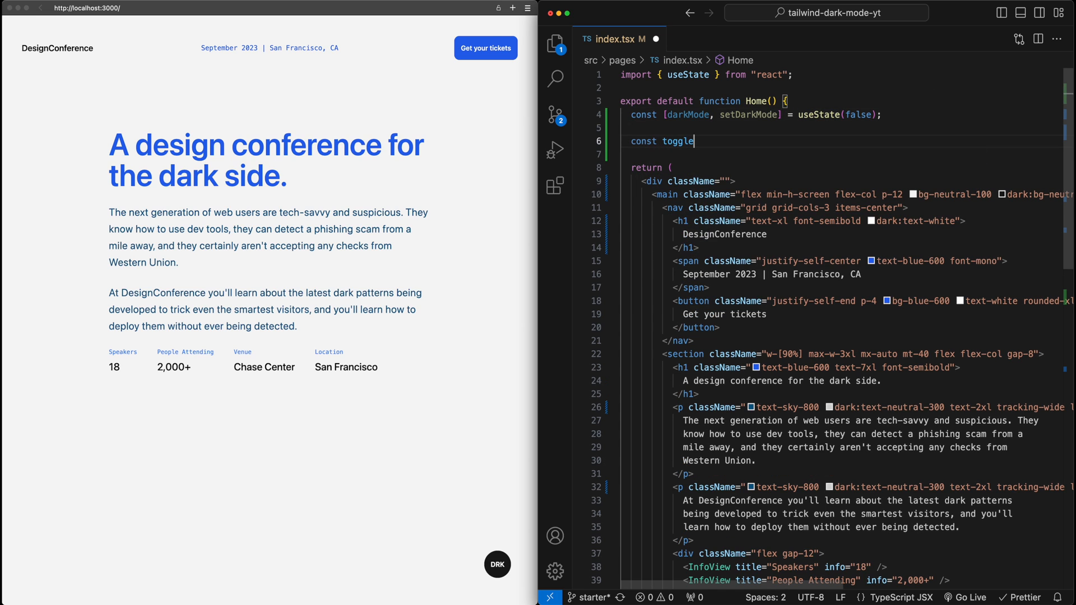
type("Dark")
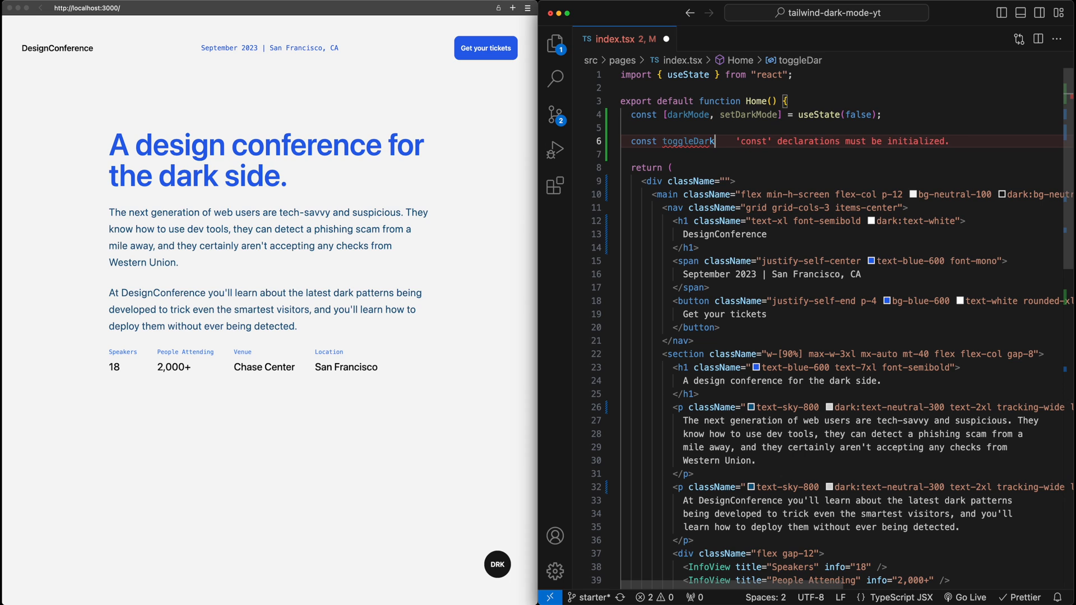
type("Mode = () => {}")
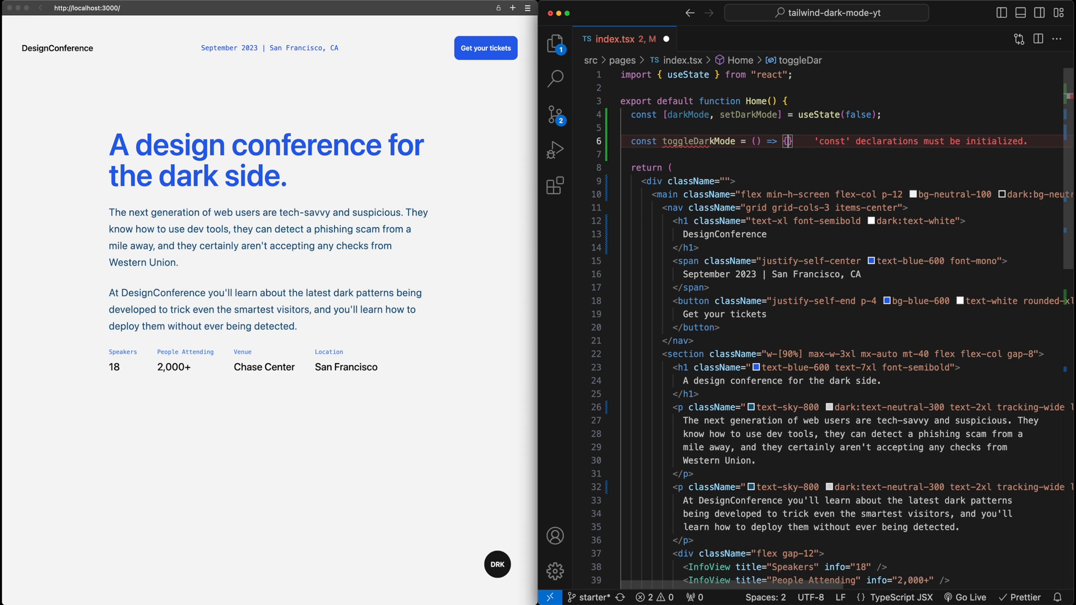
type("setD")
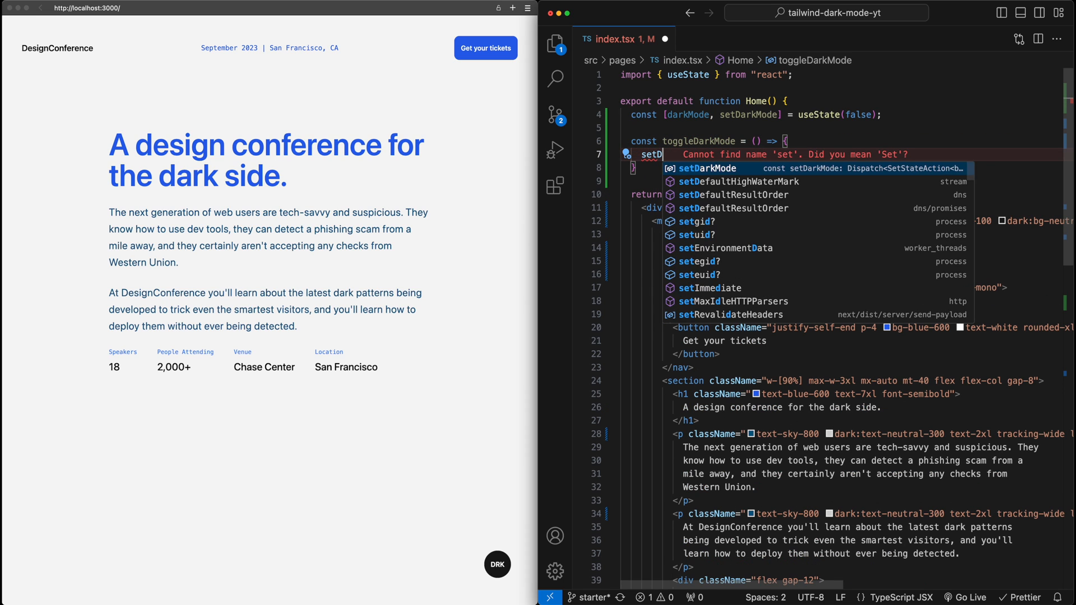
type("DarkMode(!dark")
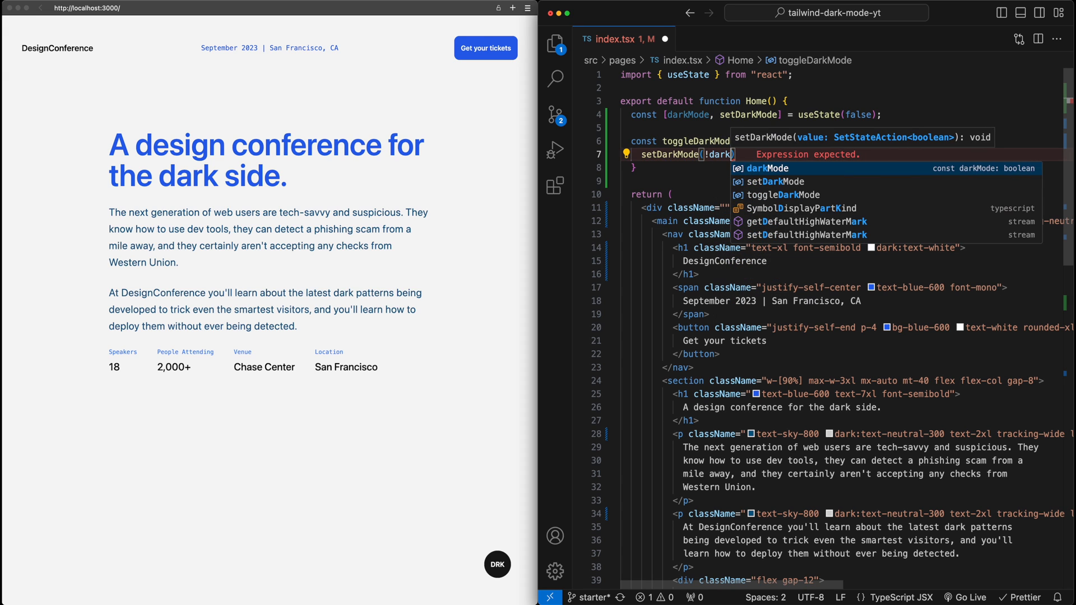
- Wire the button's onClick to toggleDarkMode
scroll("down", 3)
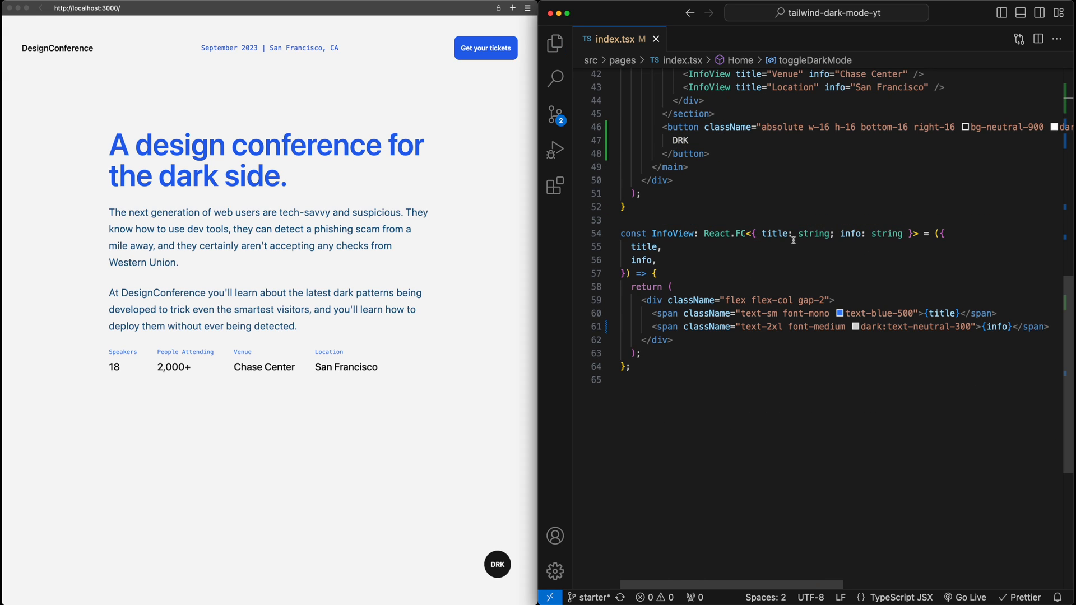
scroll("up", 3)
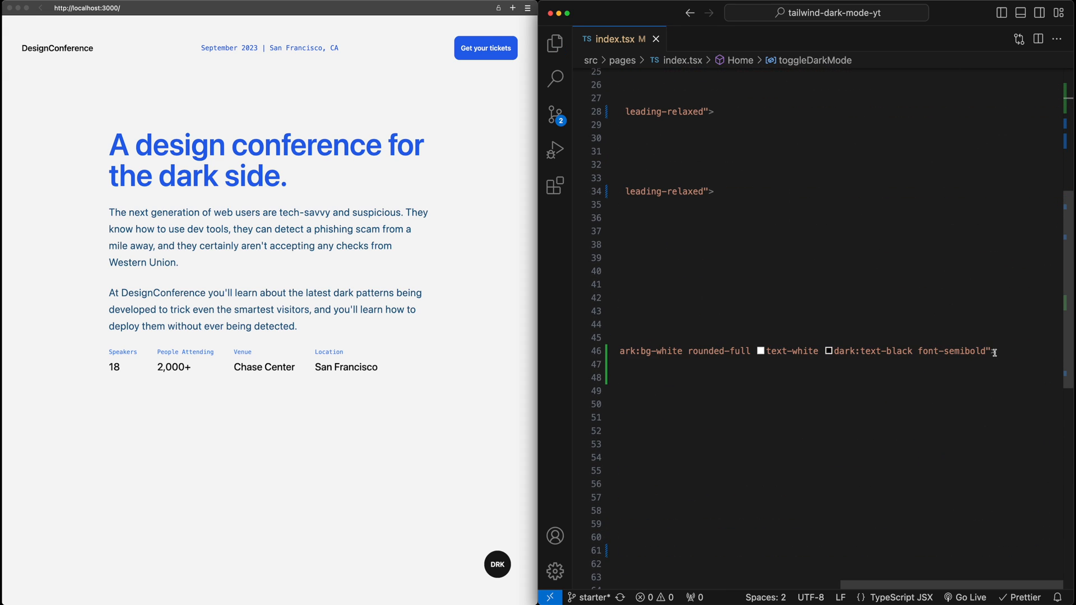
type("onClick={}>")
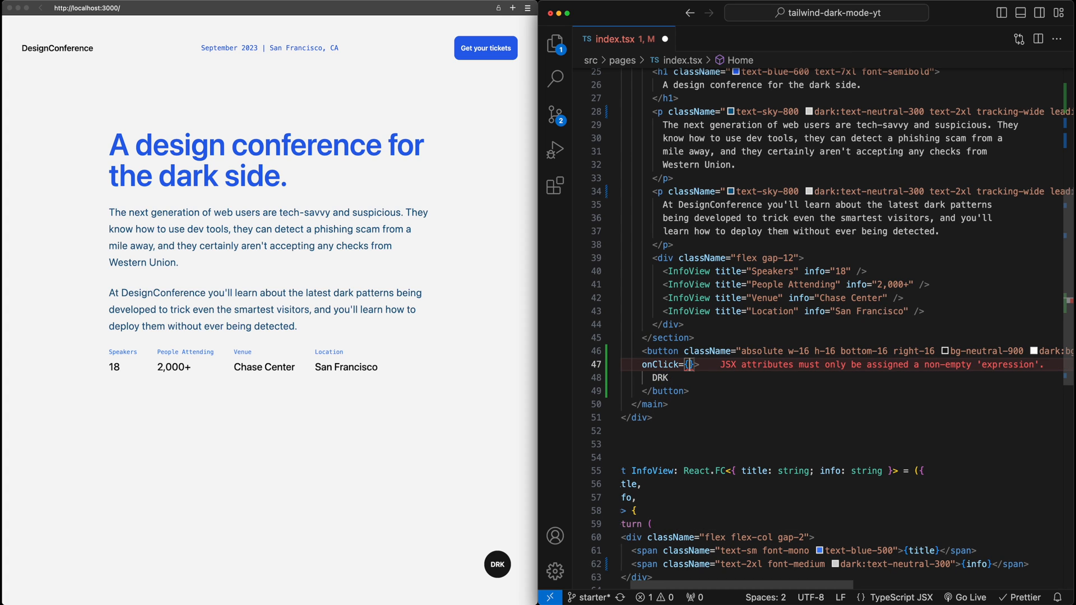
type("toggleDarkMode")
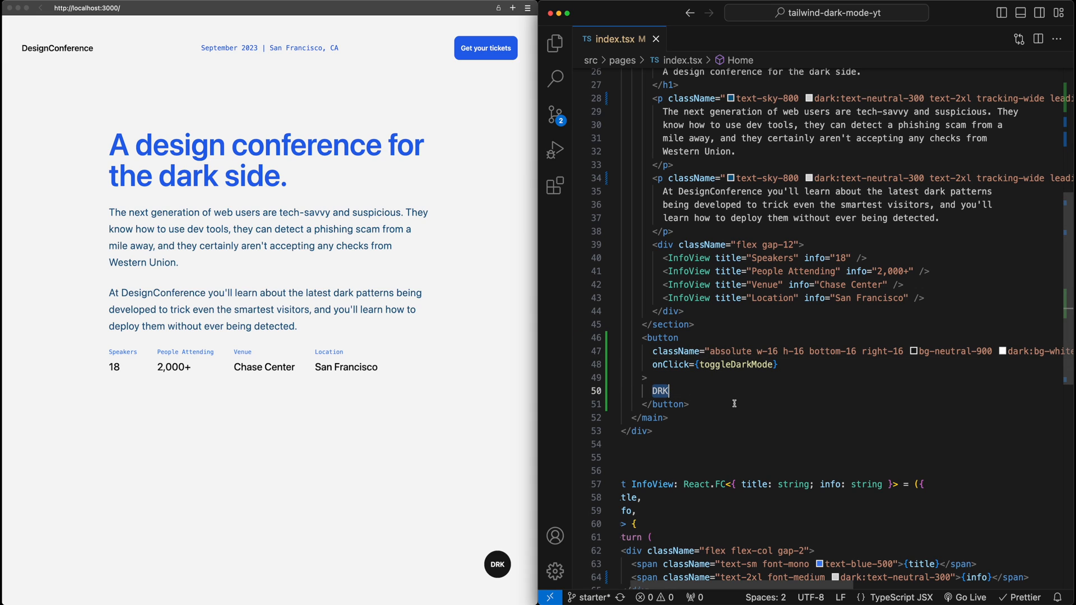
- Make the button label {darkMode ? "LHT" : "DRK"} and test the toggle in the browser
type("{darkMode}")
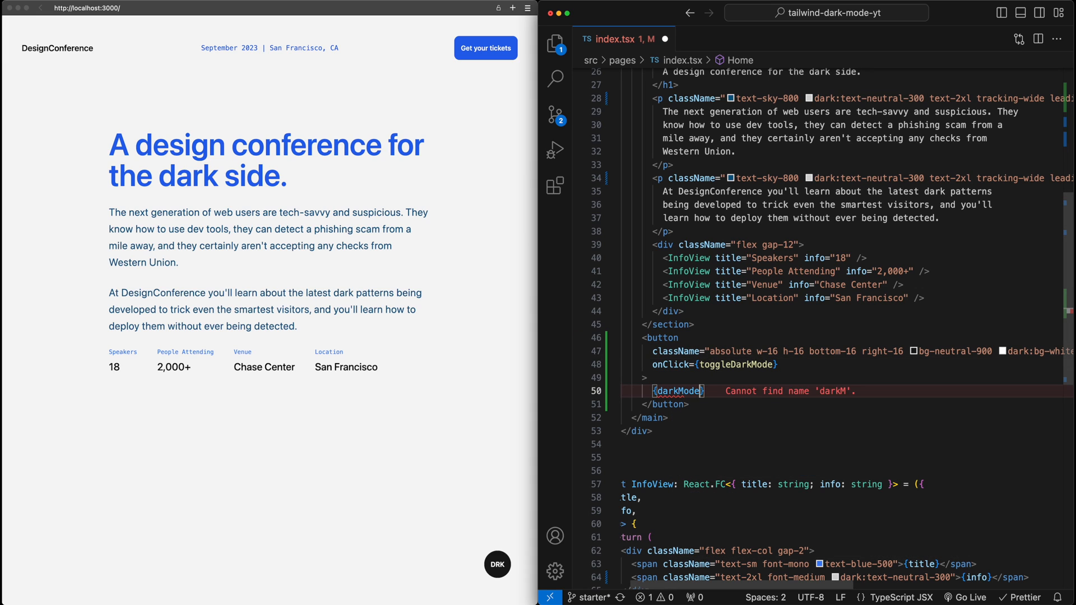
type("?")
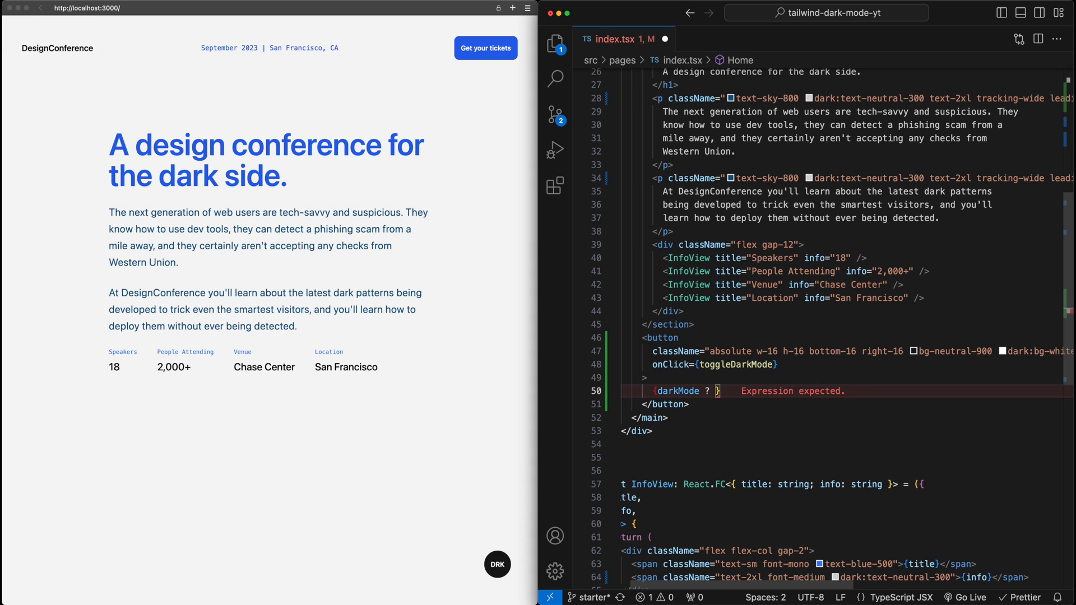
type("\"LHT\"")
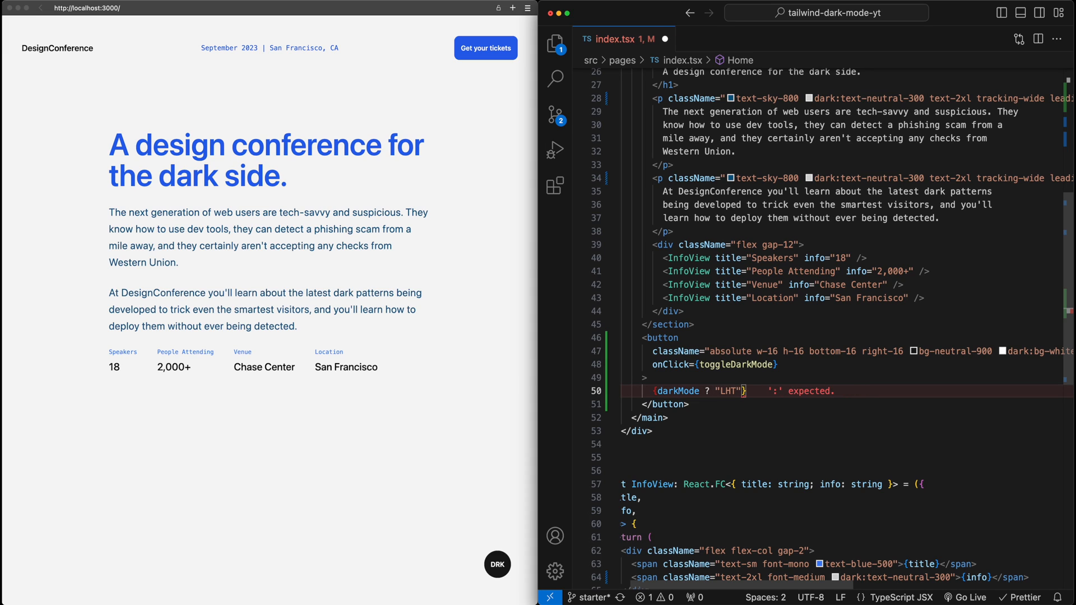
type(": \"DRK\"")
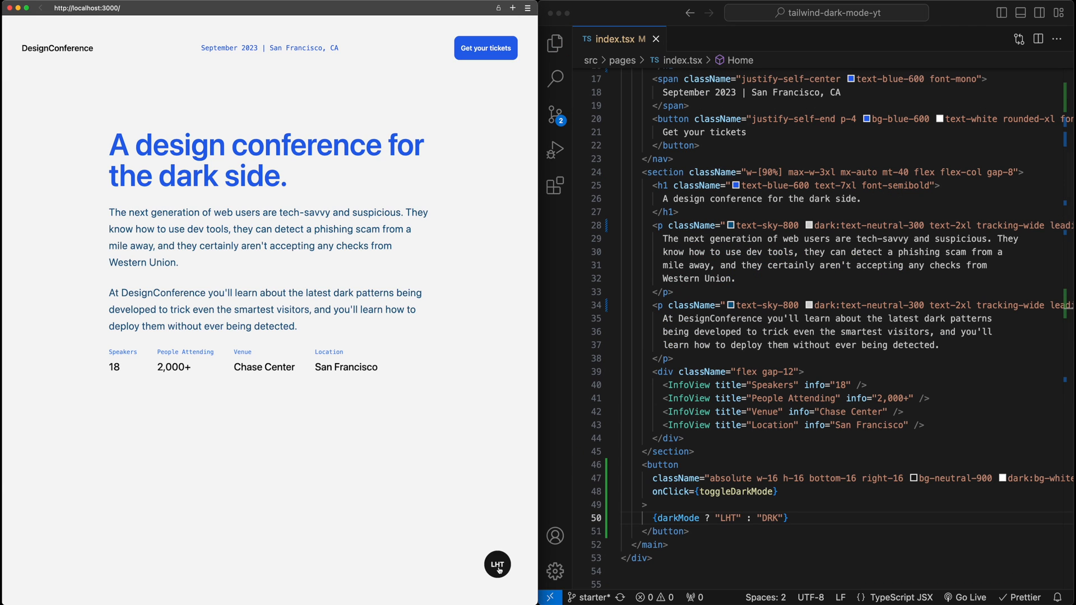
left_click(497, 565)
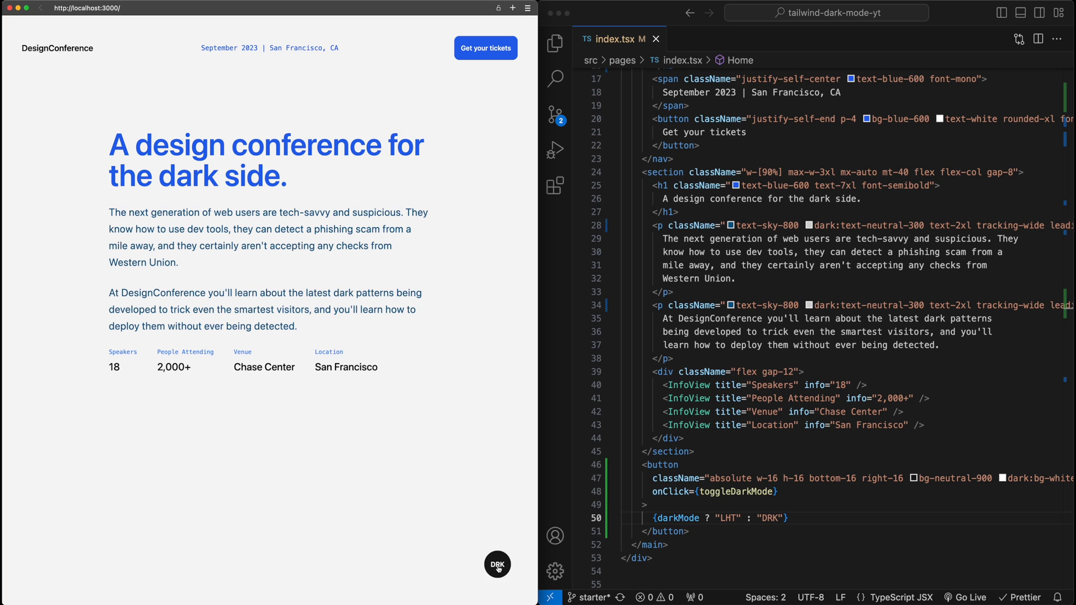
mouse_move(382, 305)
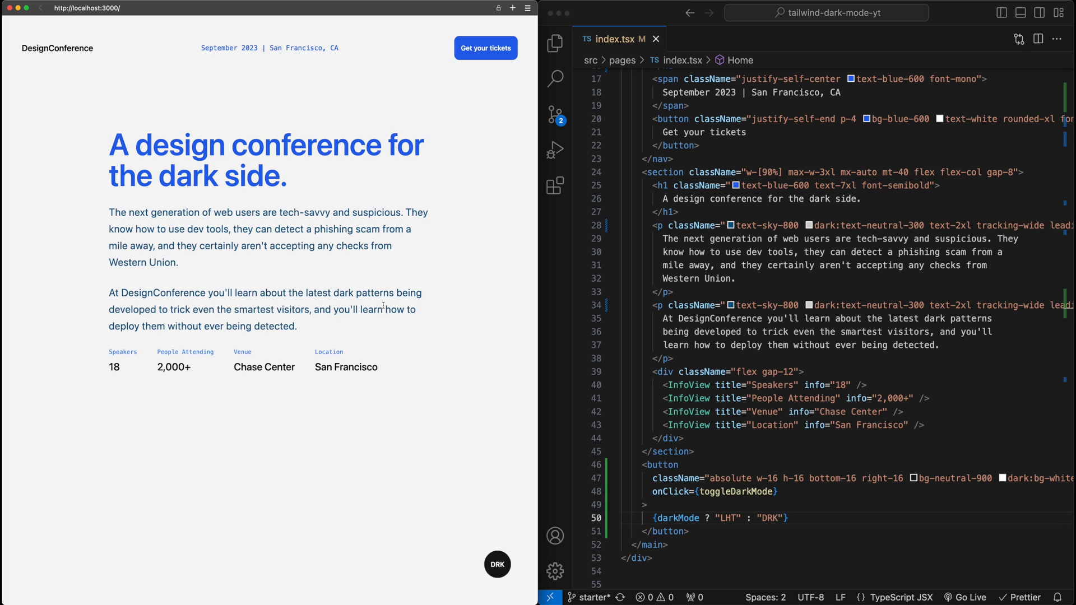
- Set the root div's className to {`${darkMode && "dark"}`} so dark is added when darkMode is true
scroll("up", 3)
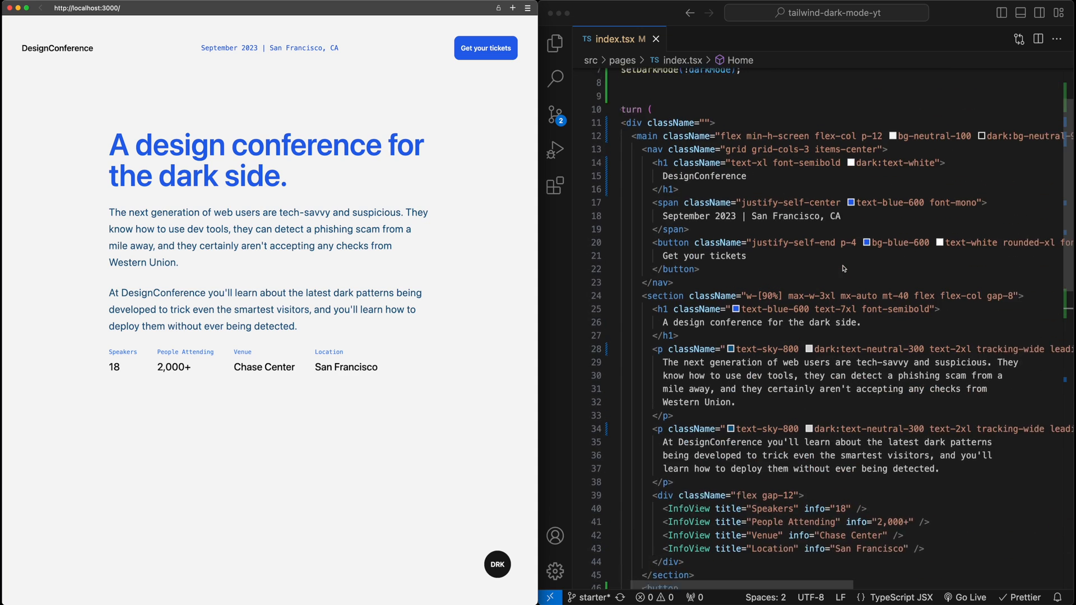
scroll("up", 3)
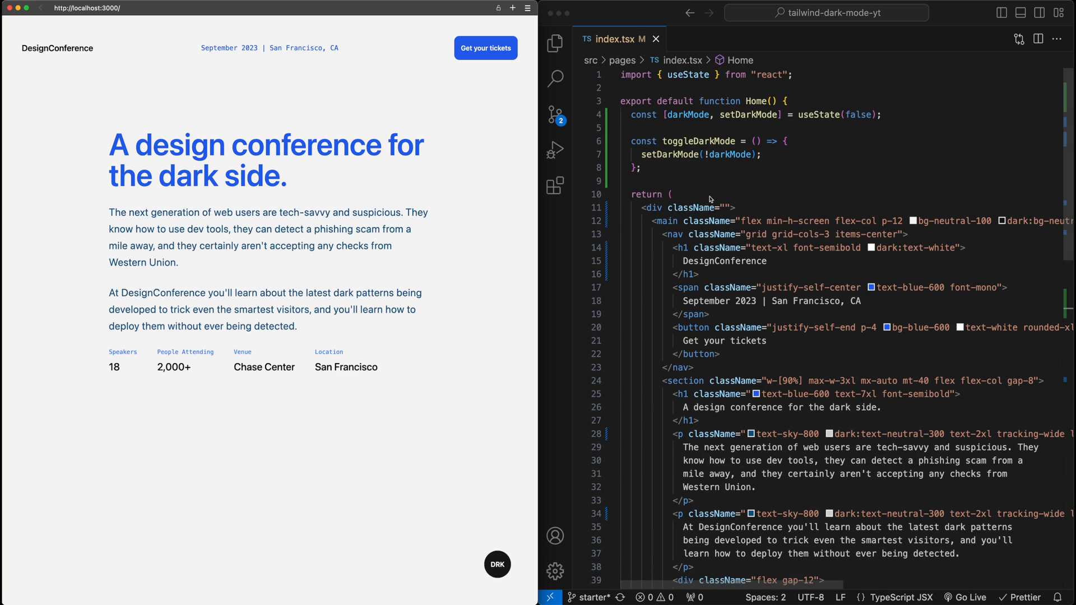
left_click(730, 207)
type("{`")
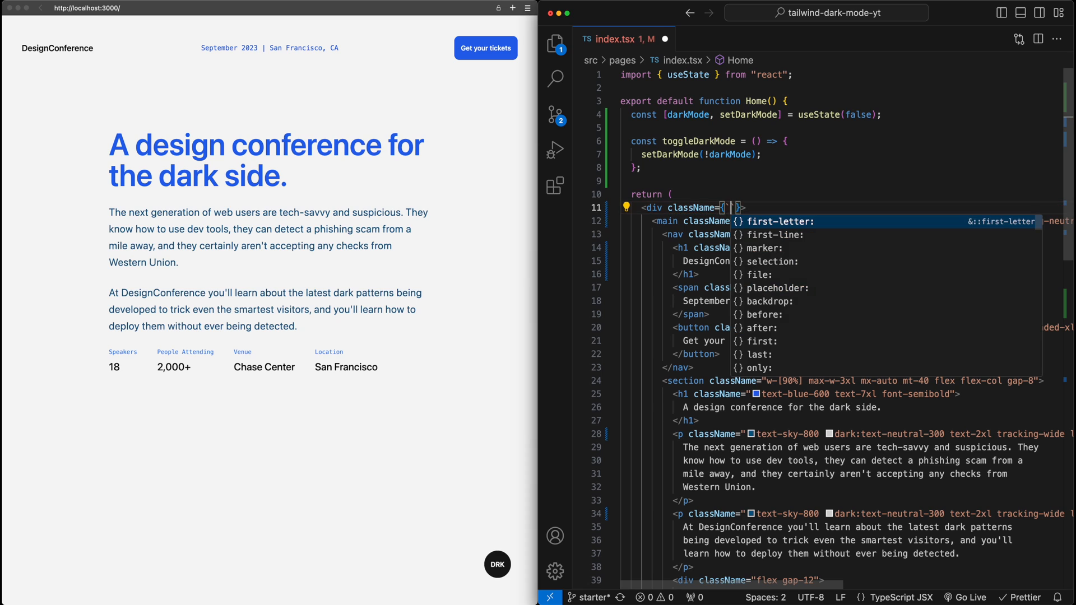
type("${d")
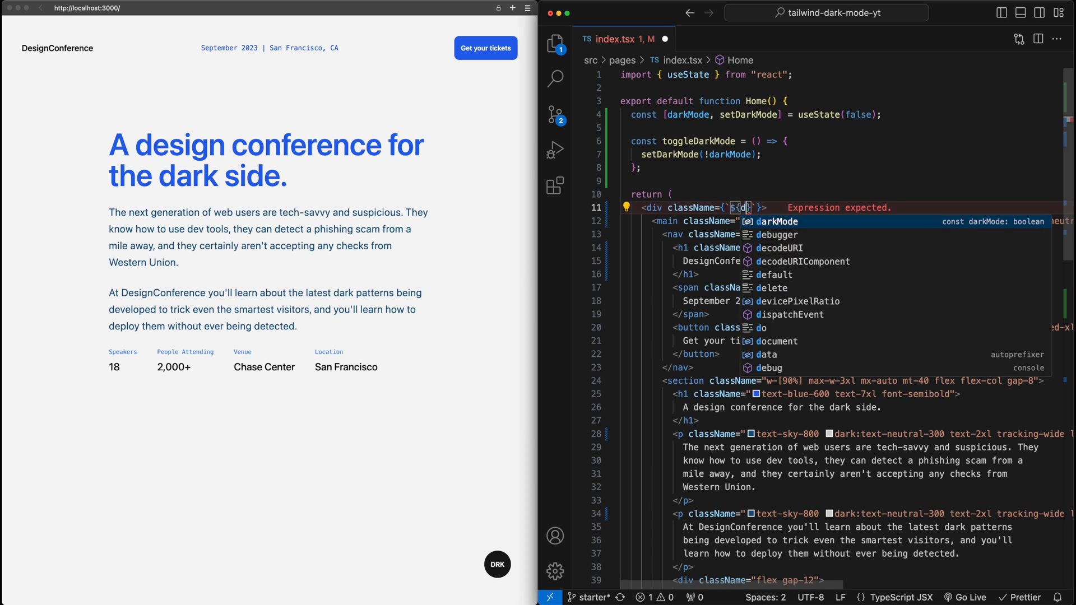
type("arkMode &")
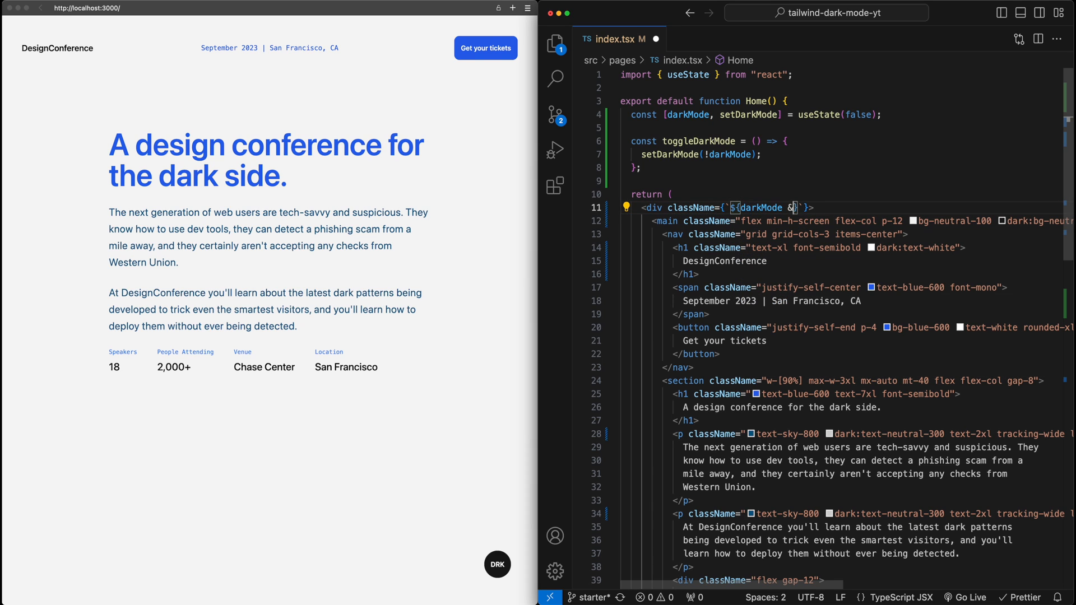
type("&& \"dark\"")
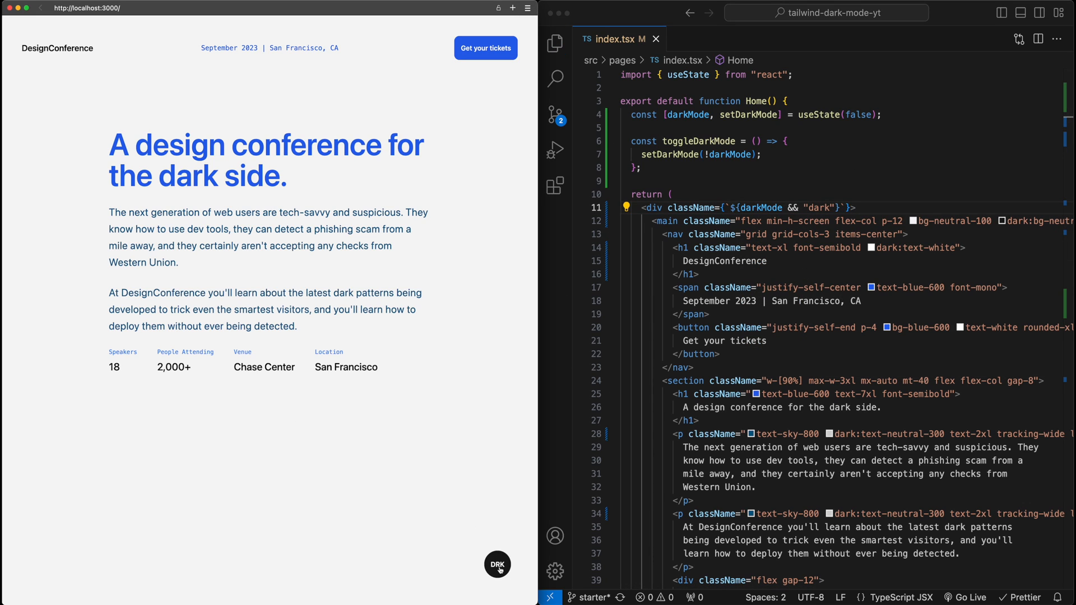
left_click(497, 564)
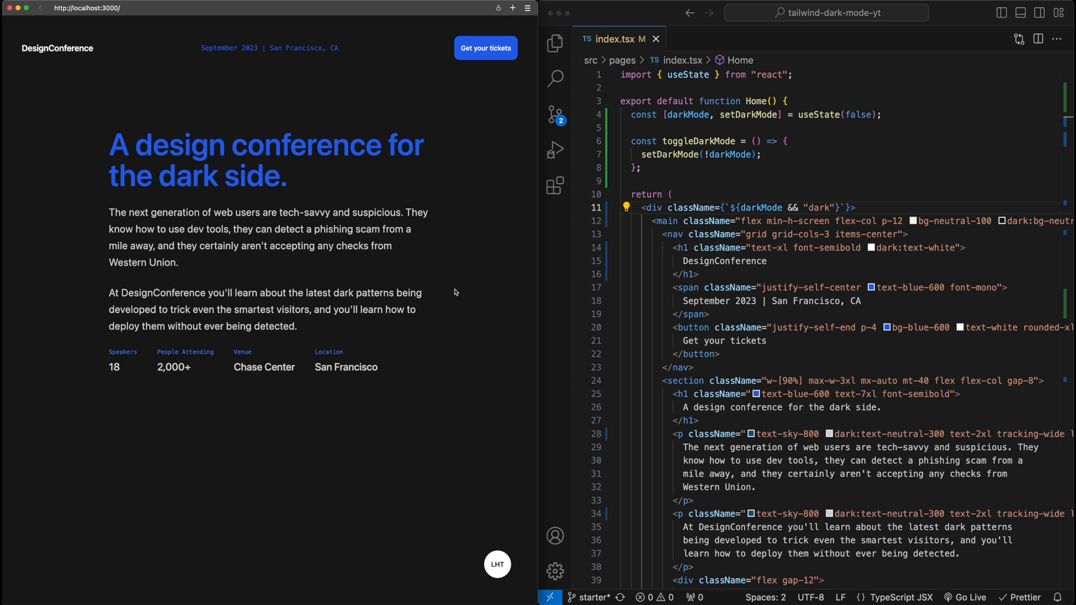
mouse_move(471, 598)
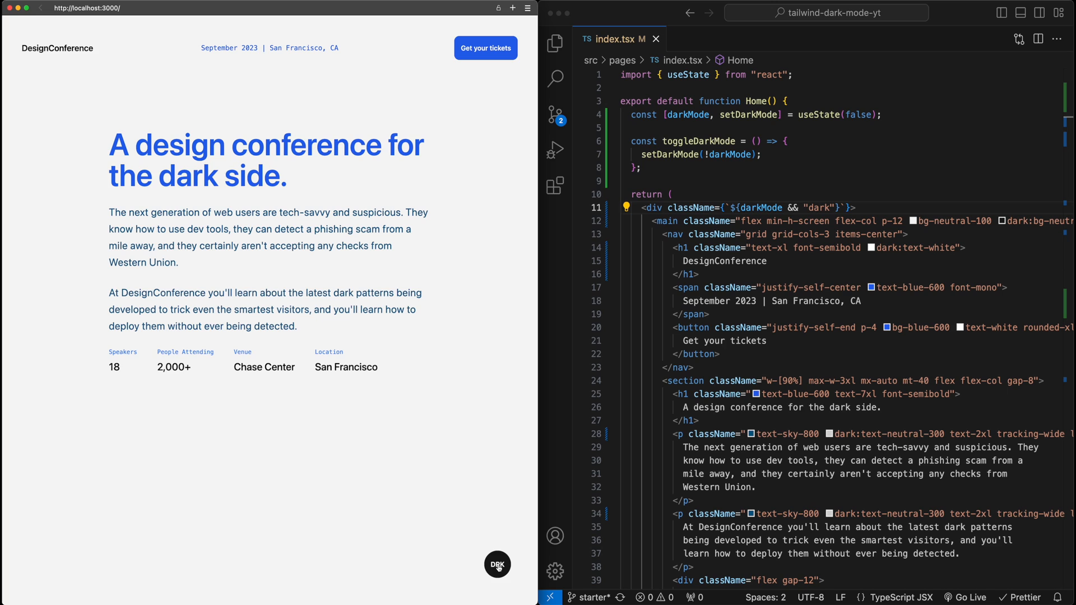
mouse_move(497, 565)
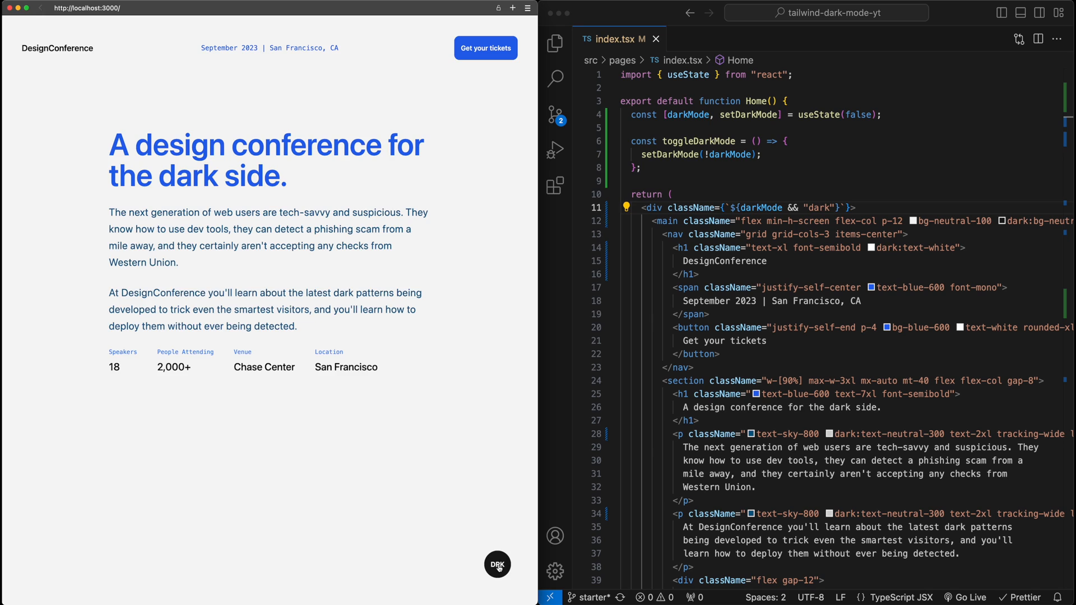
left_click(497, 564)
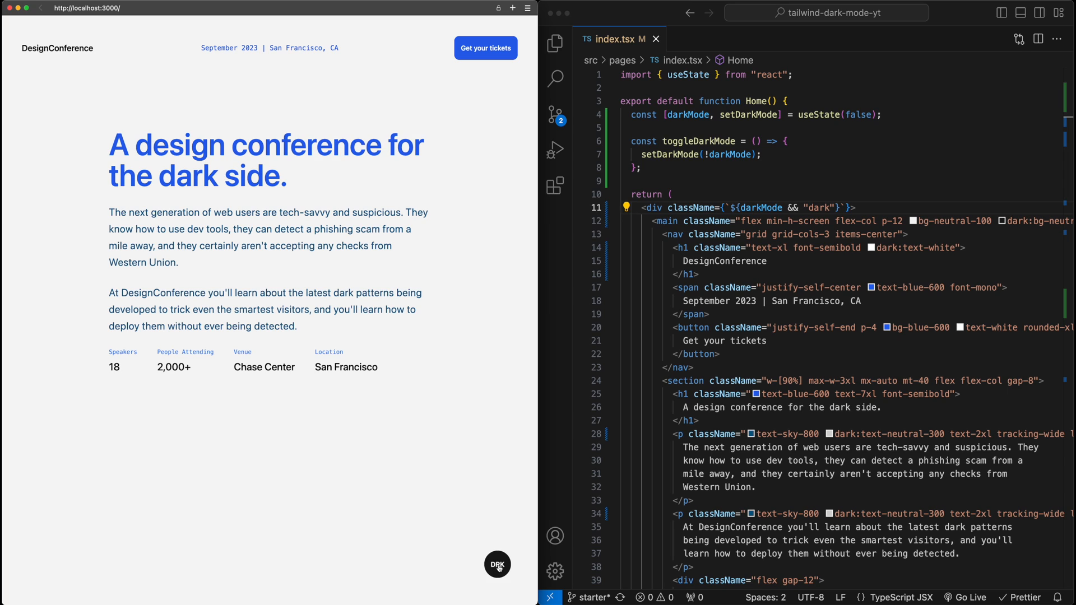
mouse_move(447, 445)
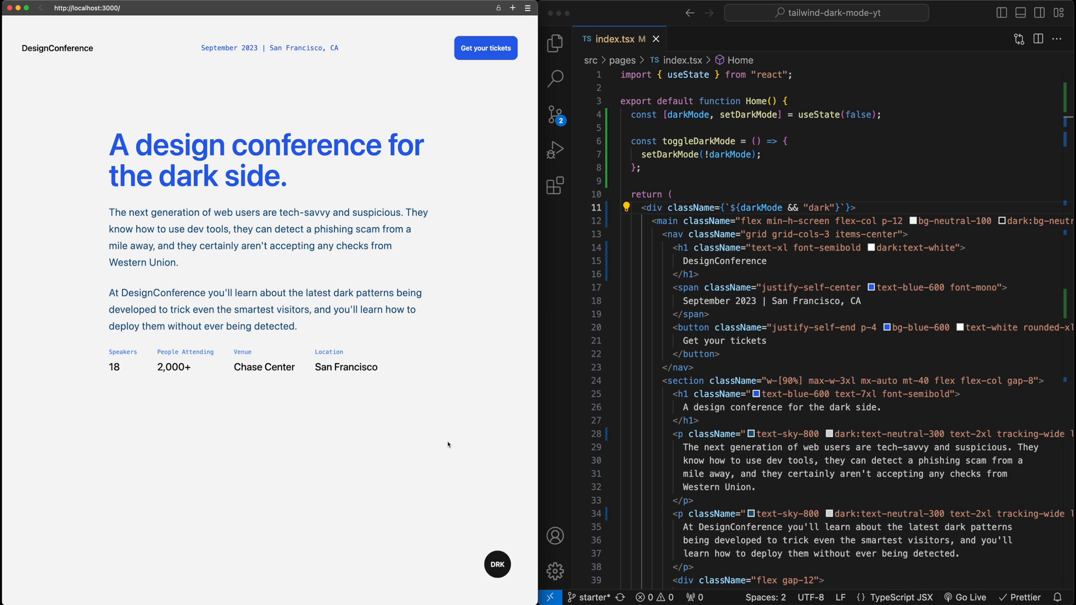
mouse_move(352, 259)
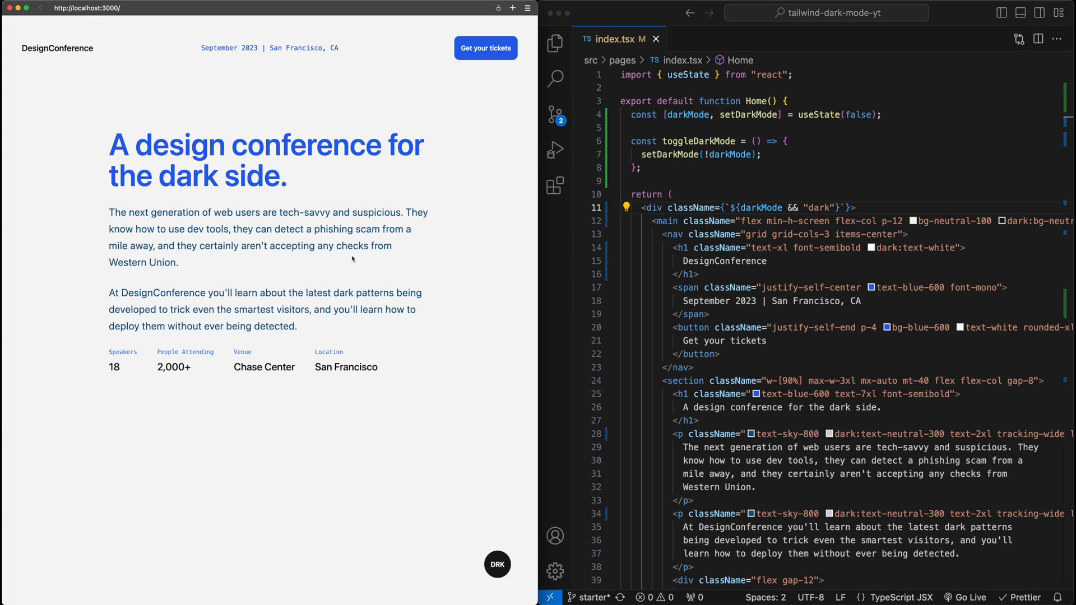
mouse_move(371, 309)
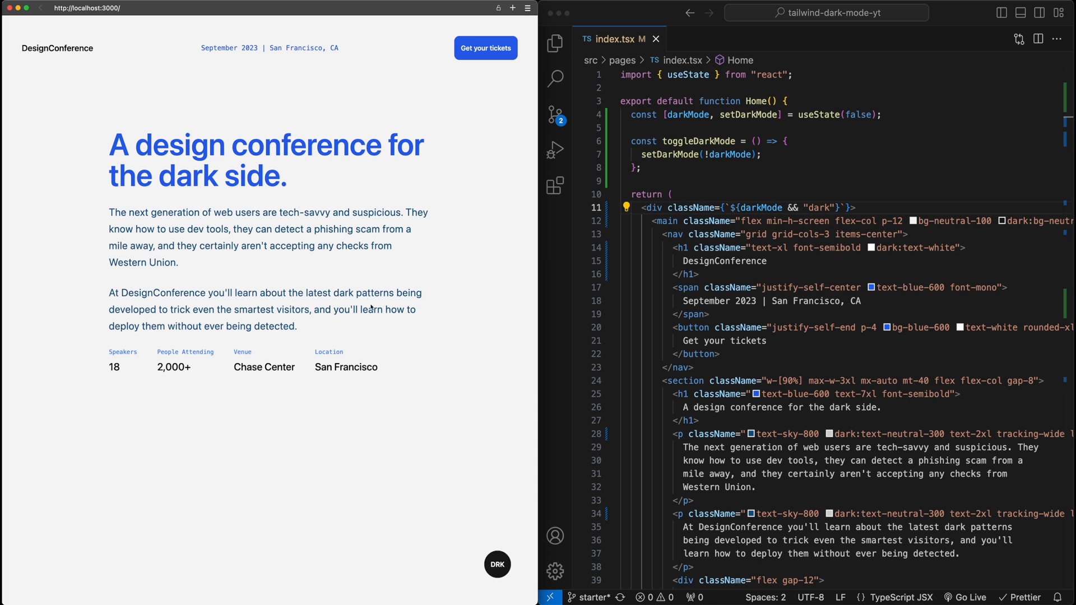
- In src/styles/globals.css add a * rule applying transition-colors duration-200
left_click(555, 42)
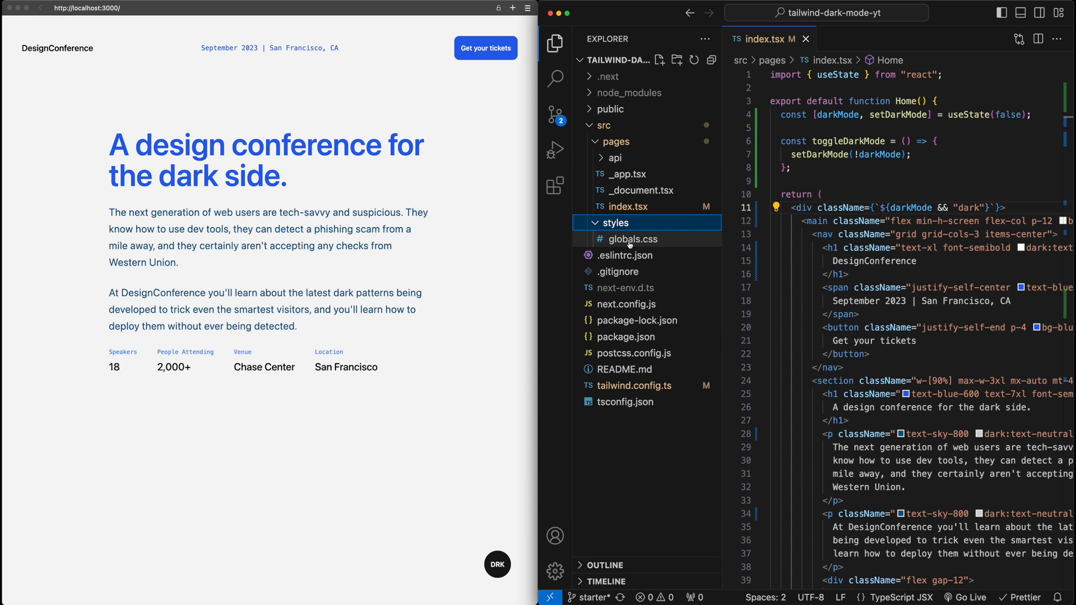
left_click(632, 238)
type("* {")
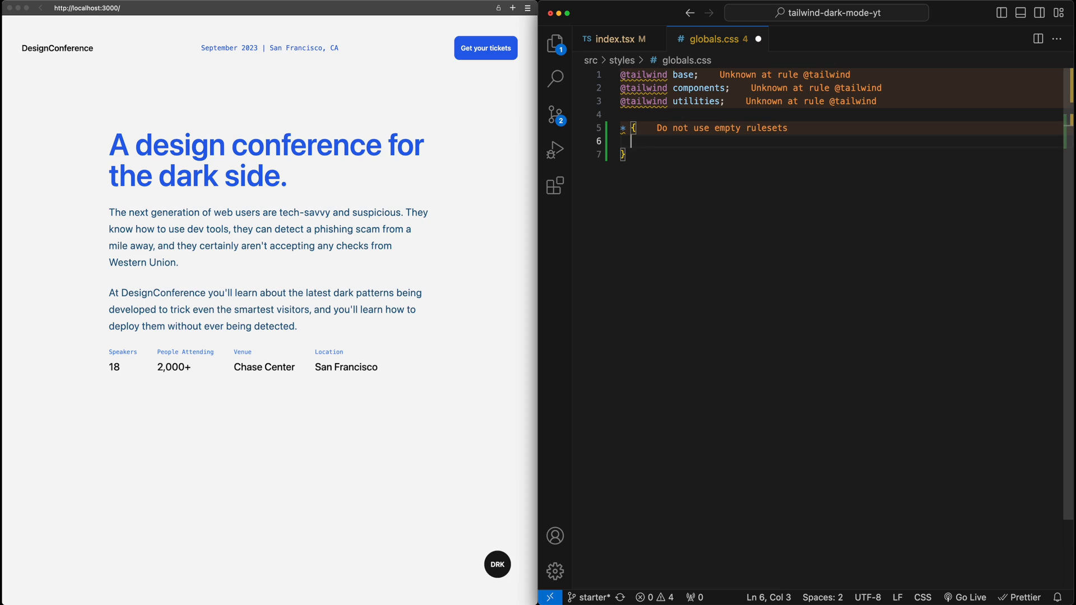
type("@apply")
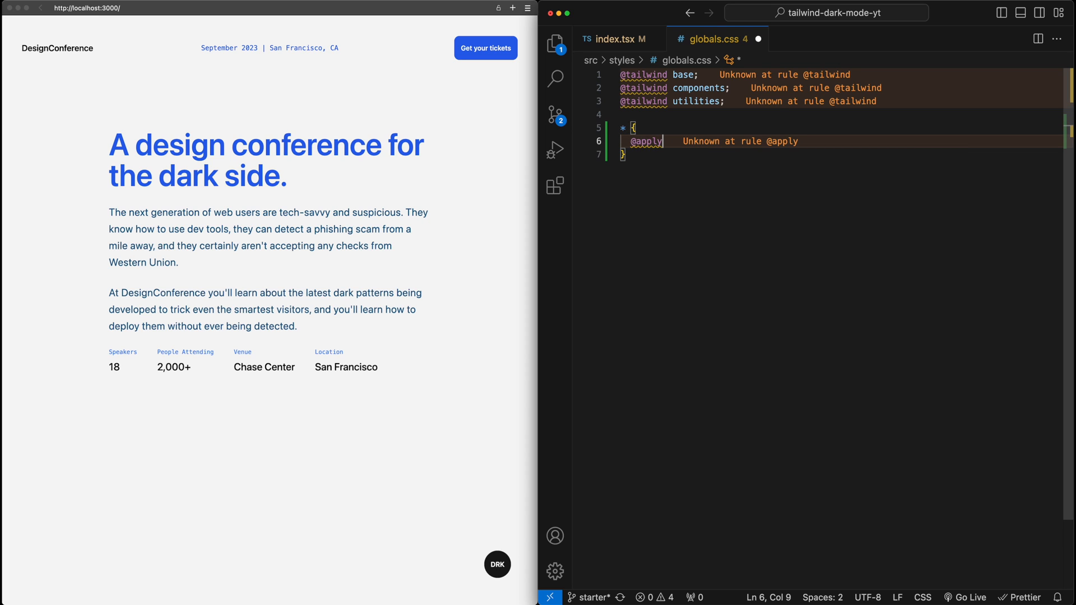
type("t")
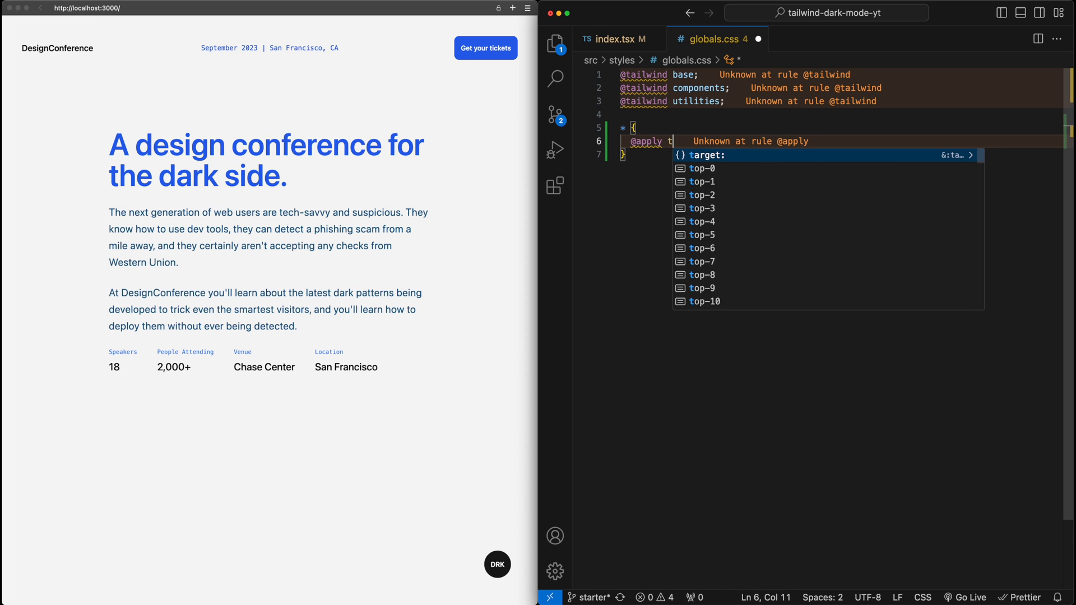
type("ransit")
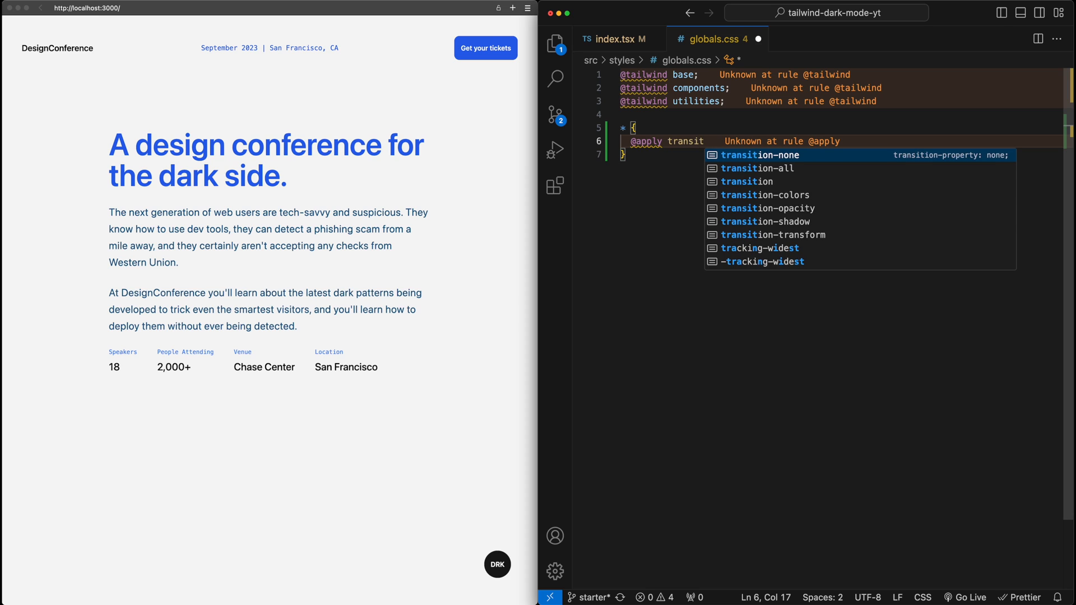
left_click(763, 193)
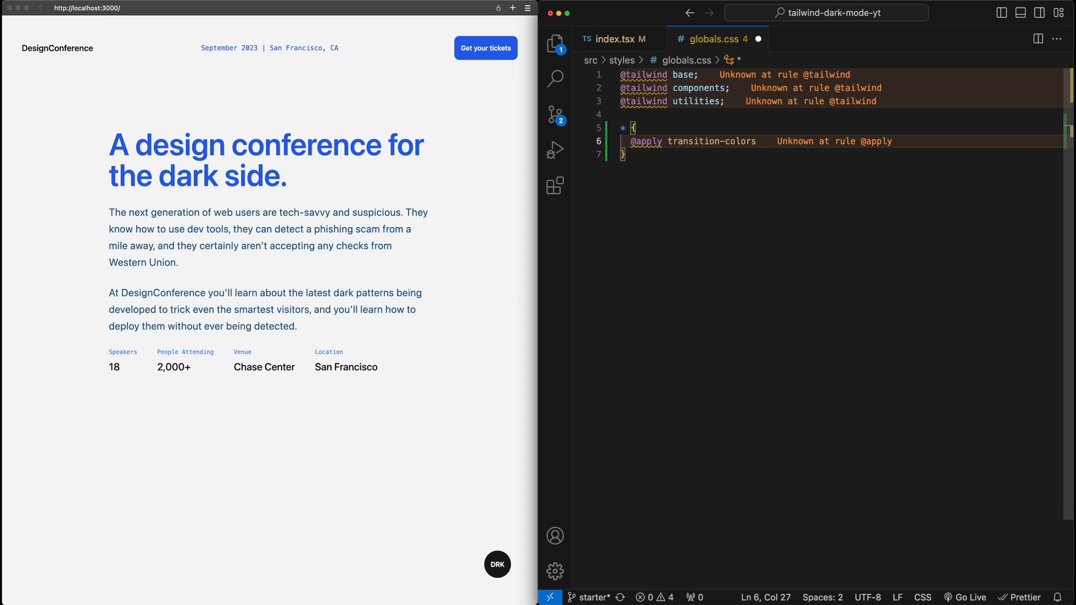
type("duration-200;")
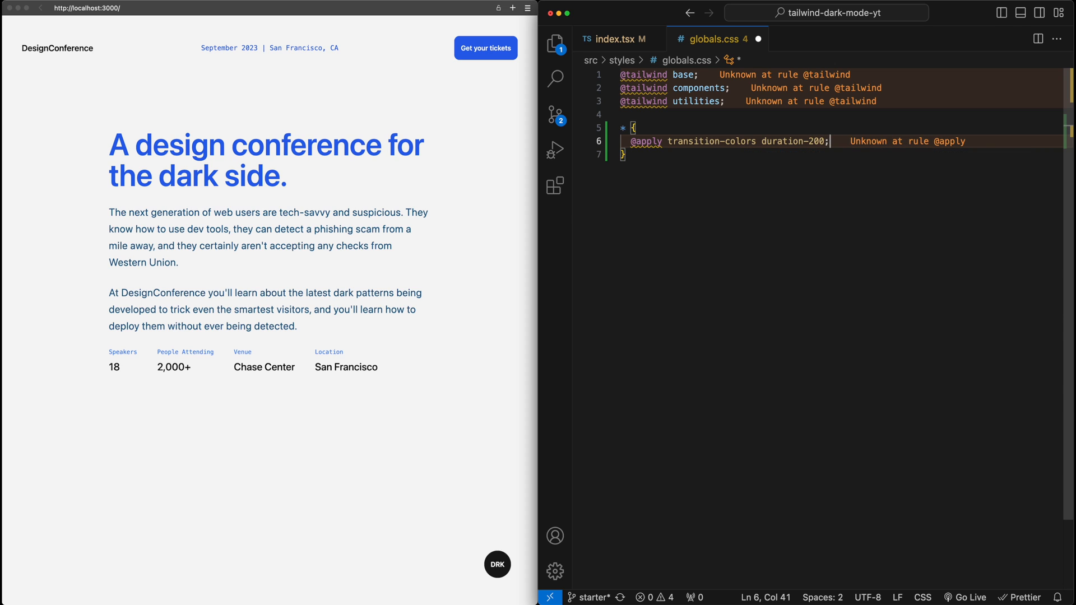
- Return to index.tsx and toggle the page into dark mode so the button reads LHT
left_click(612, 38)
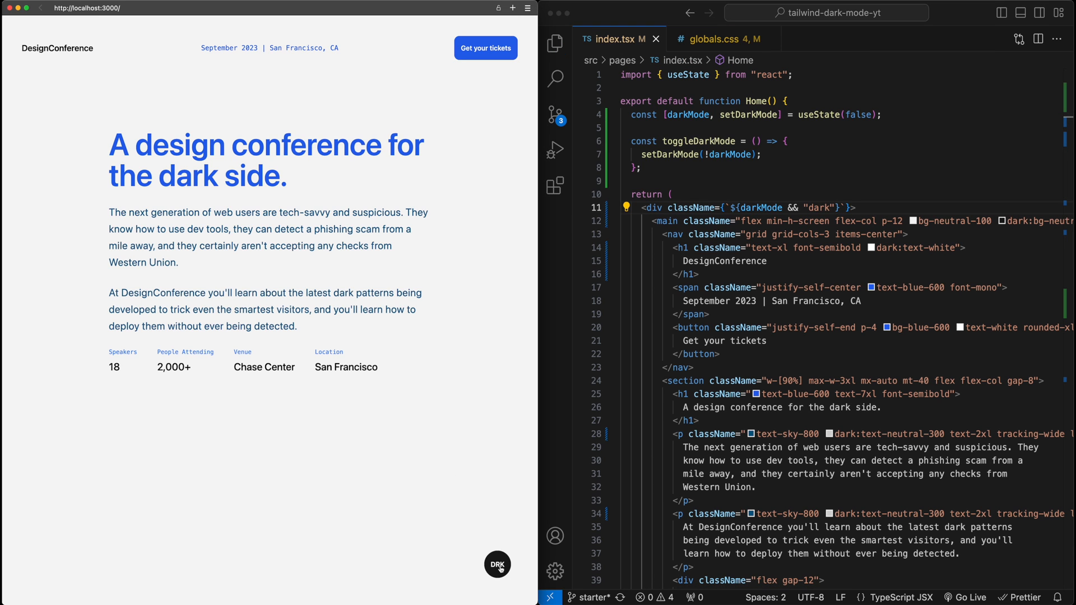
left_click(497, 565)
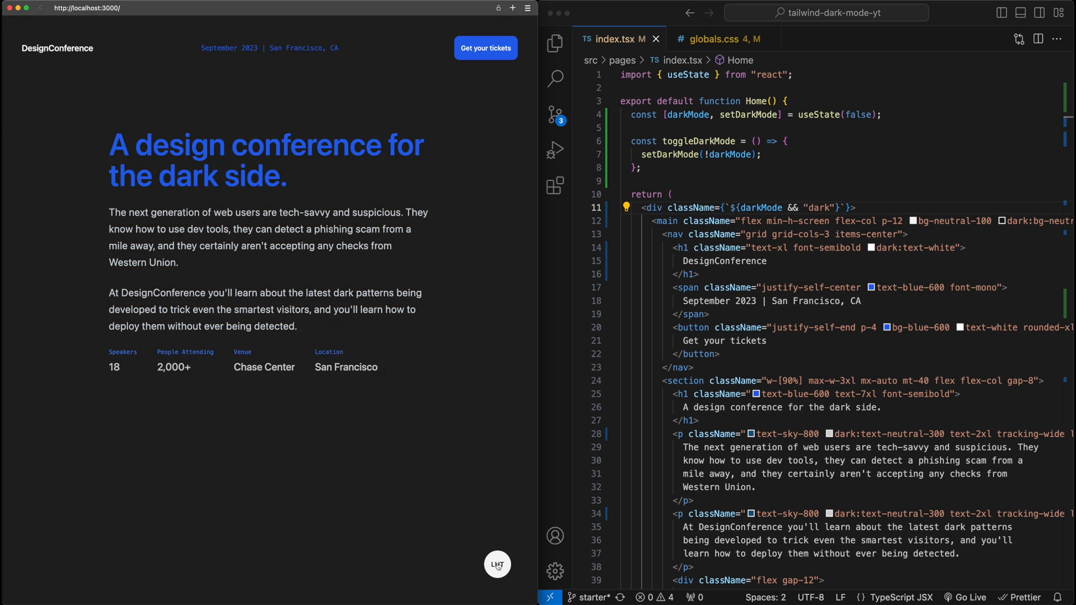
mouse_move(416, 477)
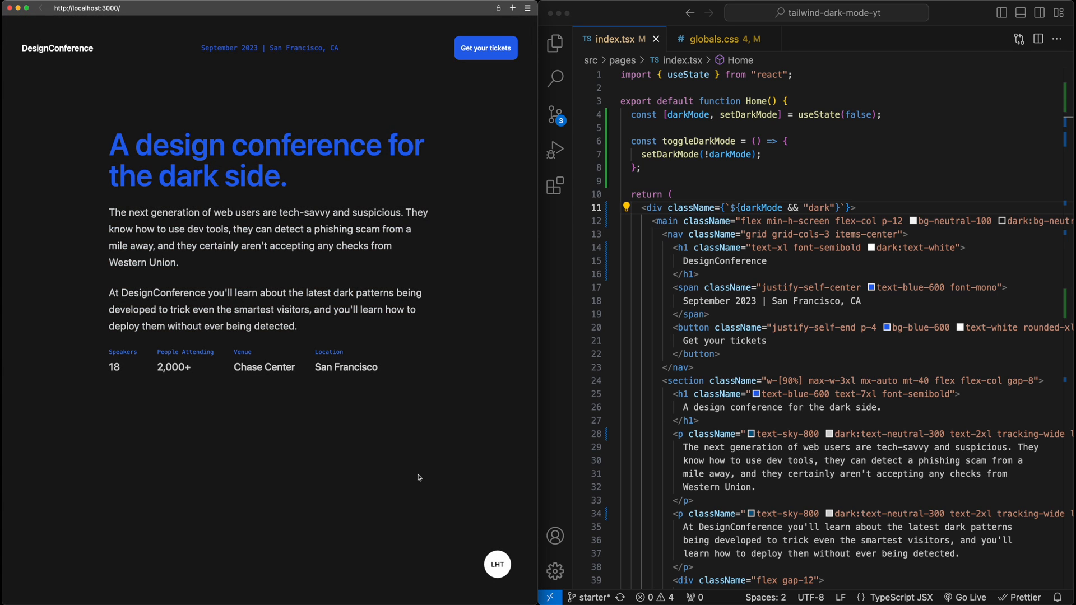